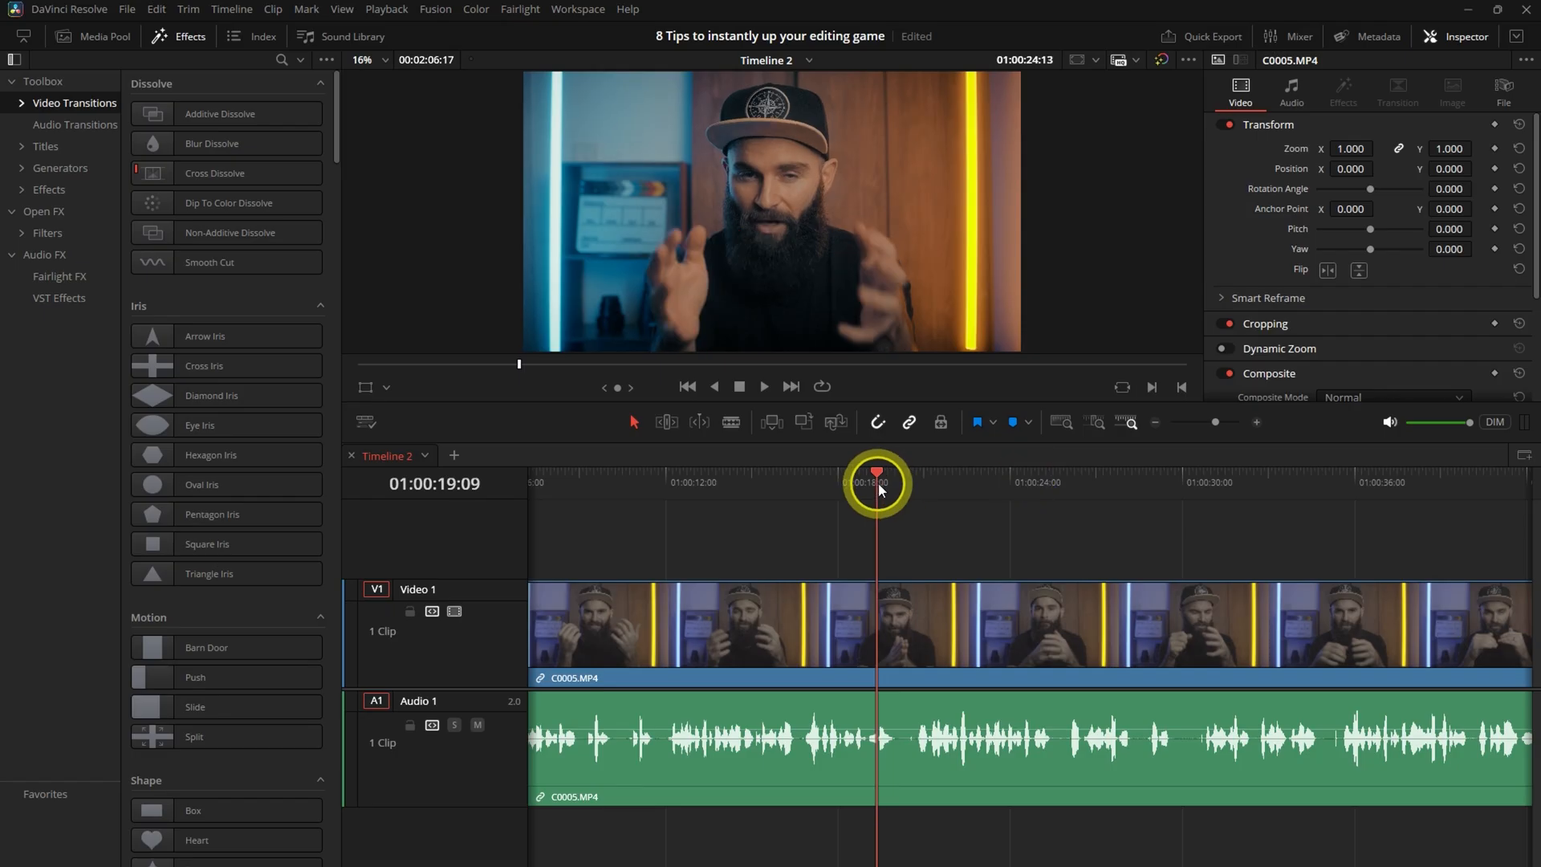
Split the interview clip at two playhead points with Ctrl+B, then open the DaVinci Resolve menu
{"action": "key", "text": "ctrl+b"}
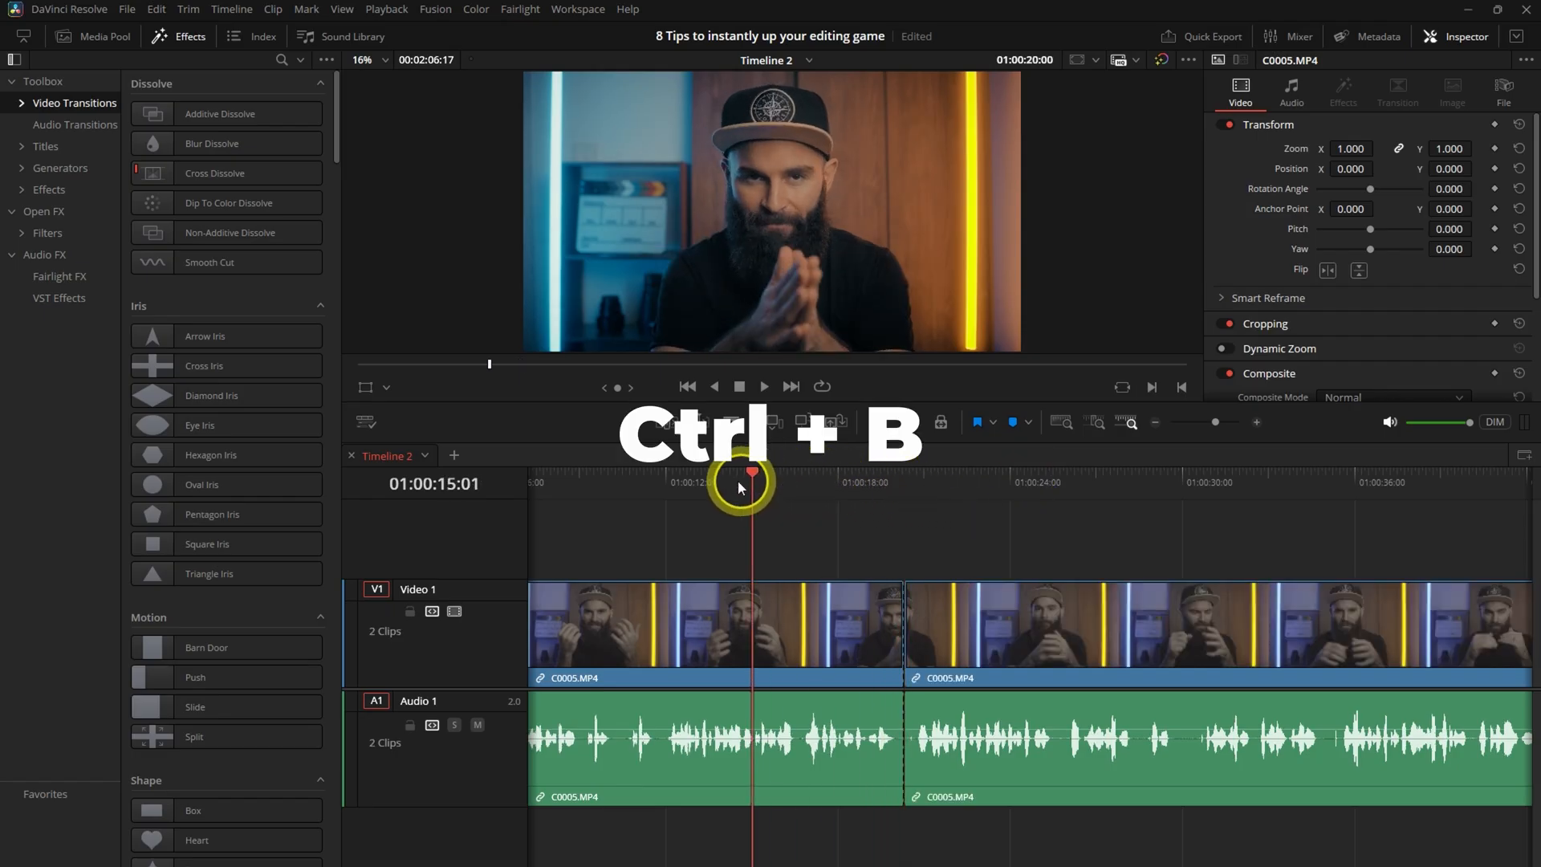
{"action": "key", "text": "ctrl+b"}
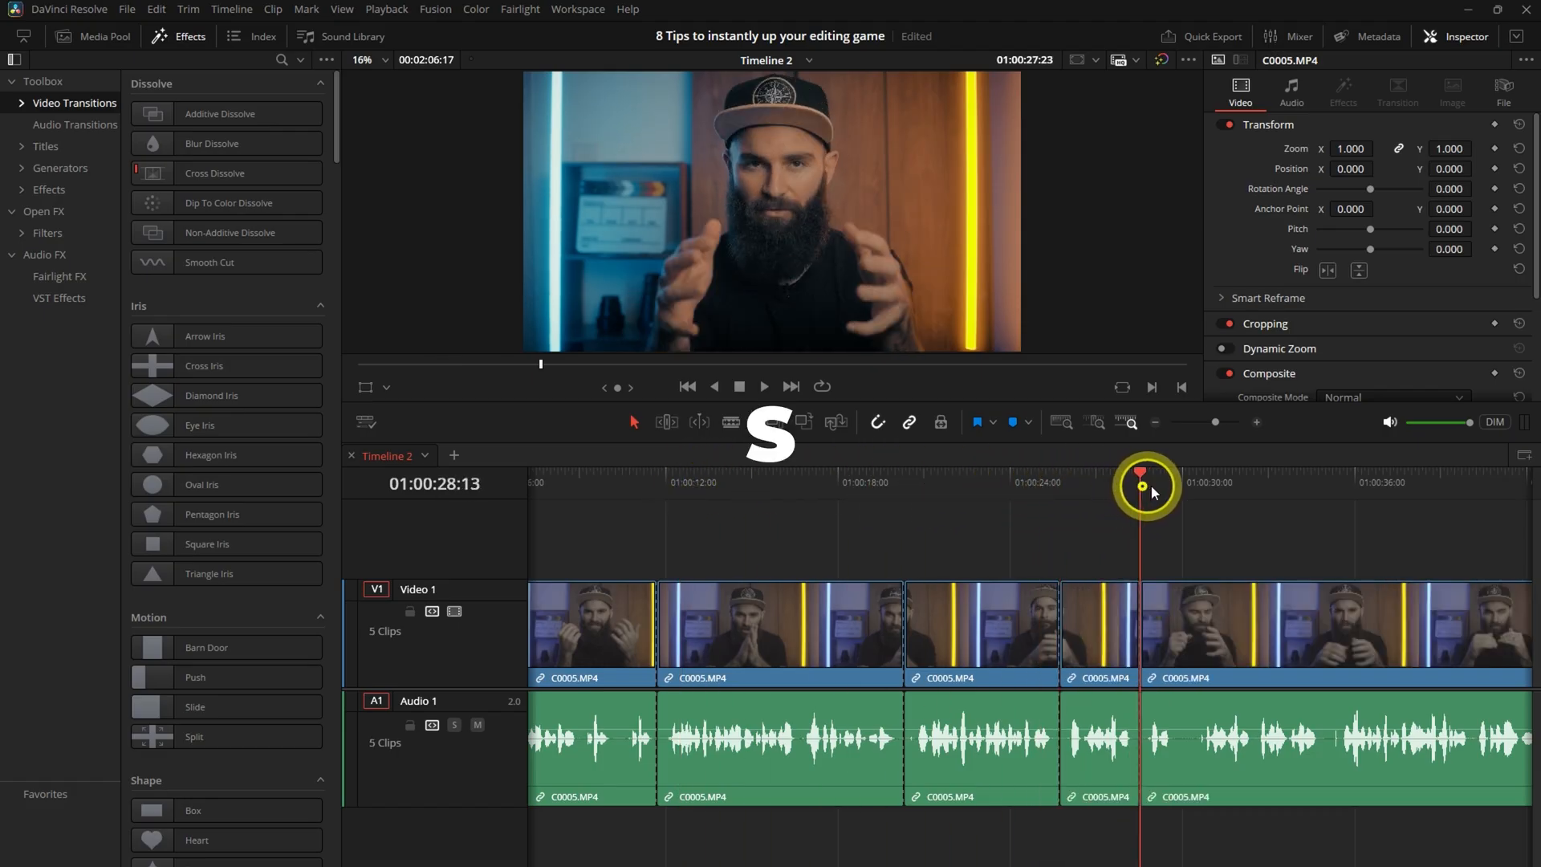
{"action": "left_click", "coordinate": [66, 9]}
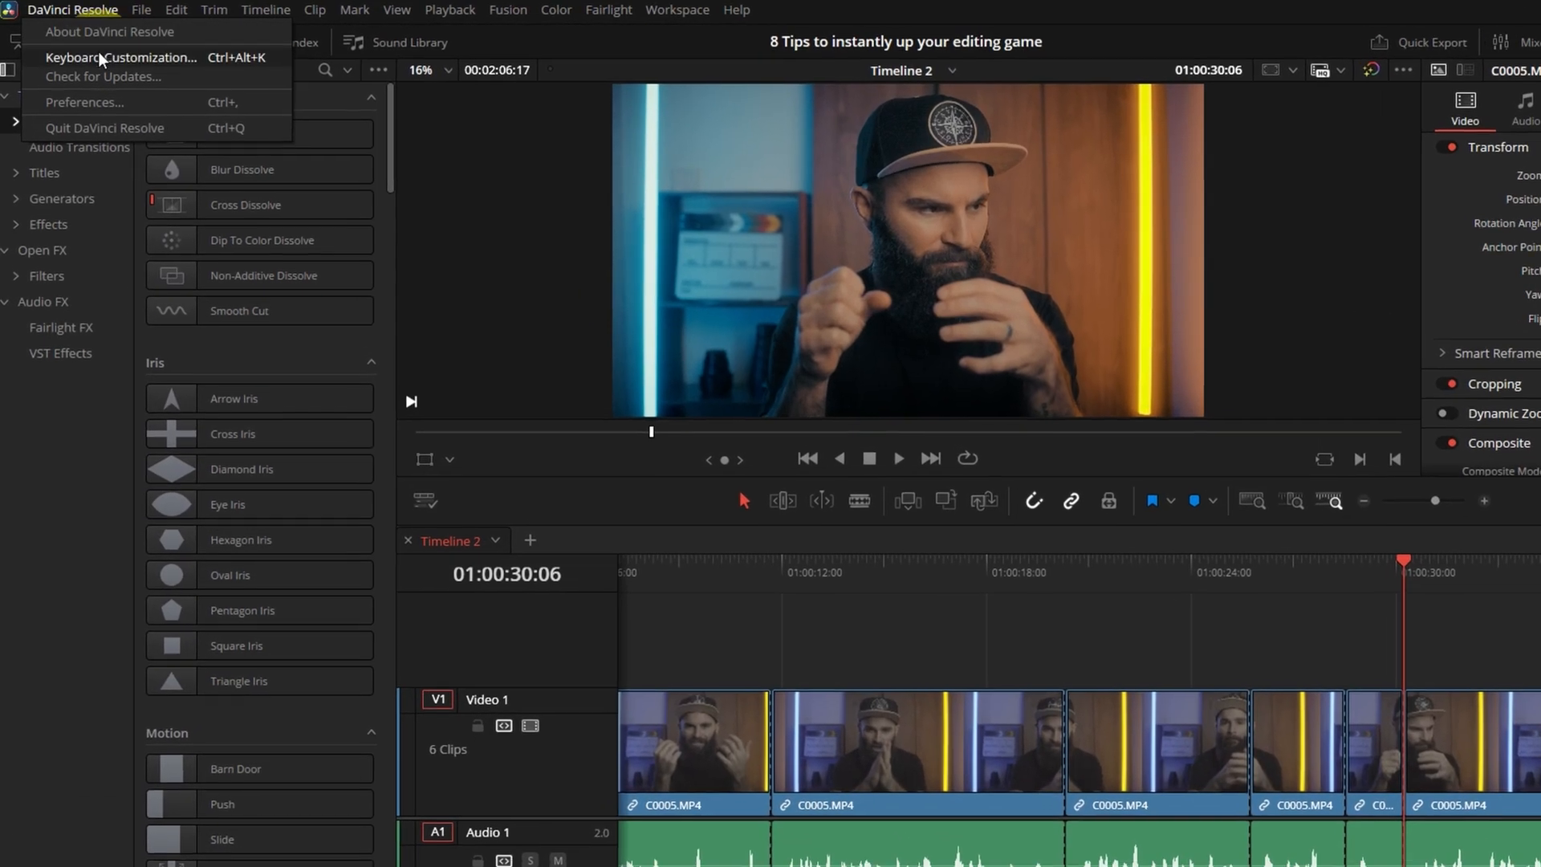
Open Keyboard Customization from the DaVinci Resolve menu
{"action": "left_click", "coordinate": [111, 57]}
{"action": "type", "text": "split clip"}
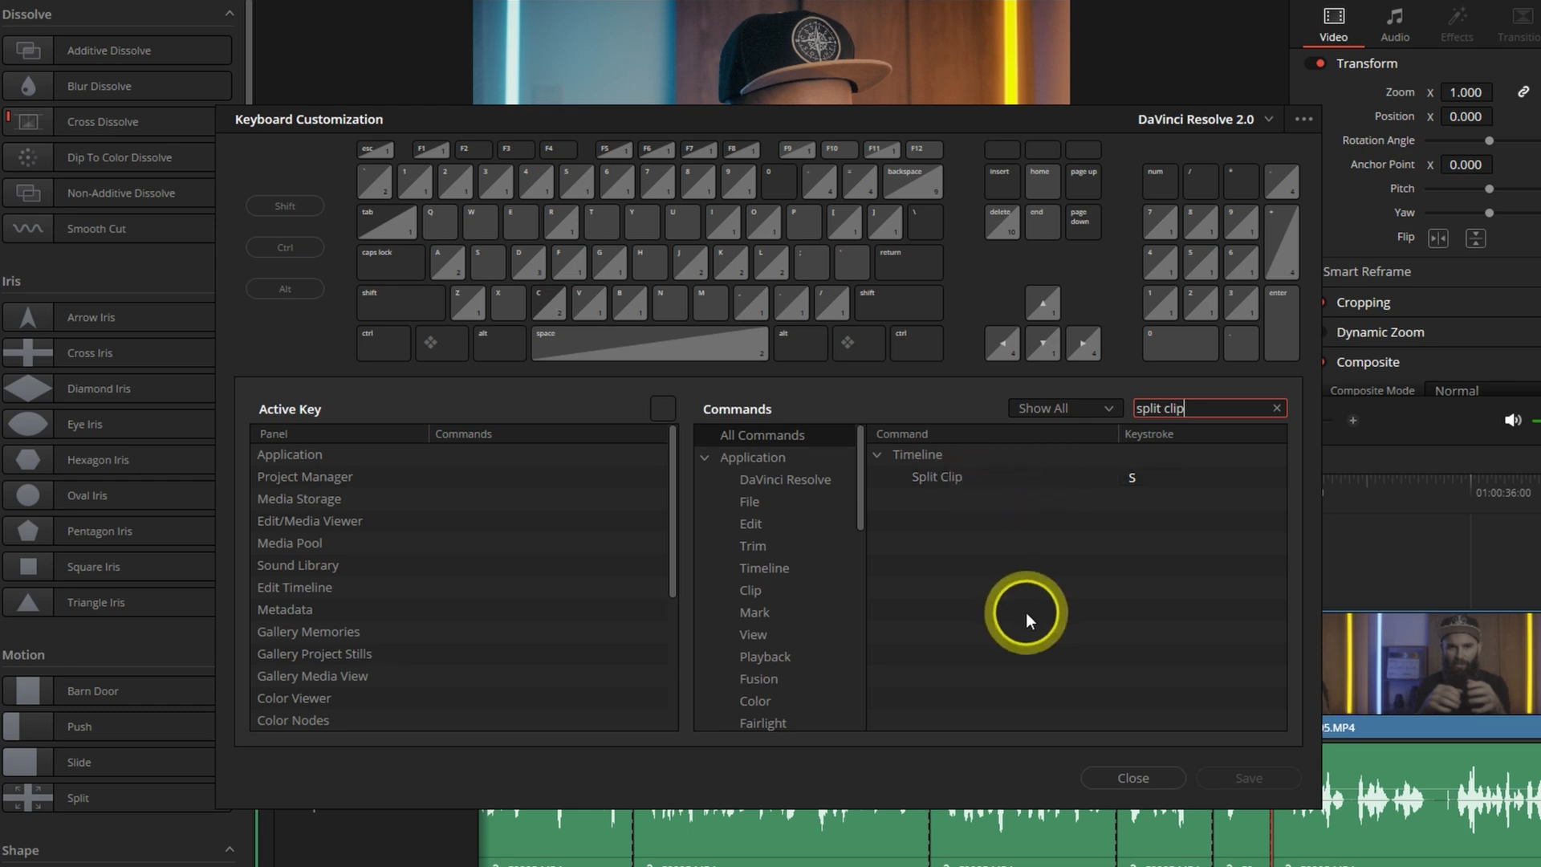
{"action": "left_click", "coordinate": [1131, 777]}
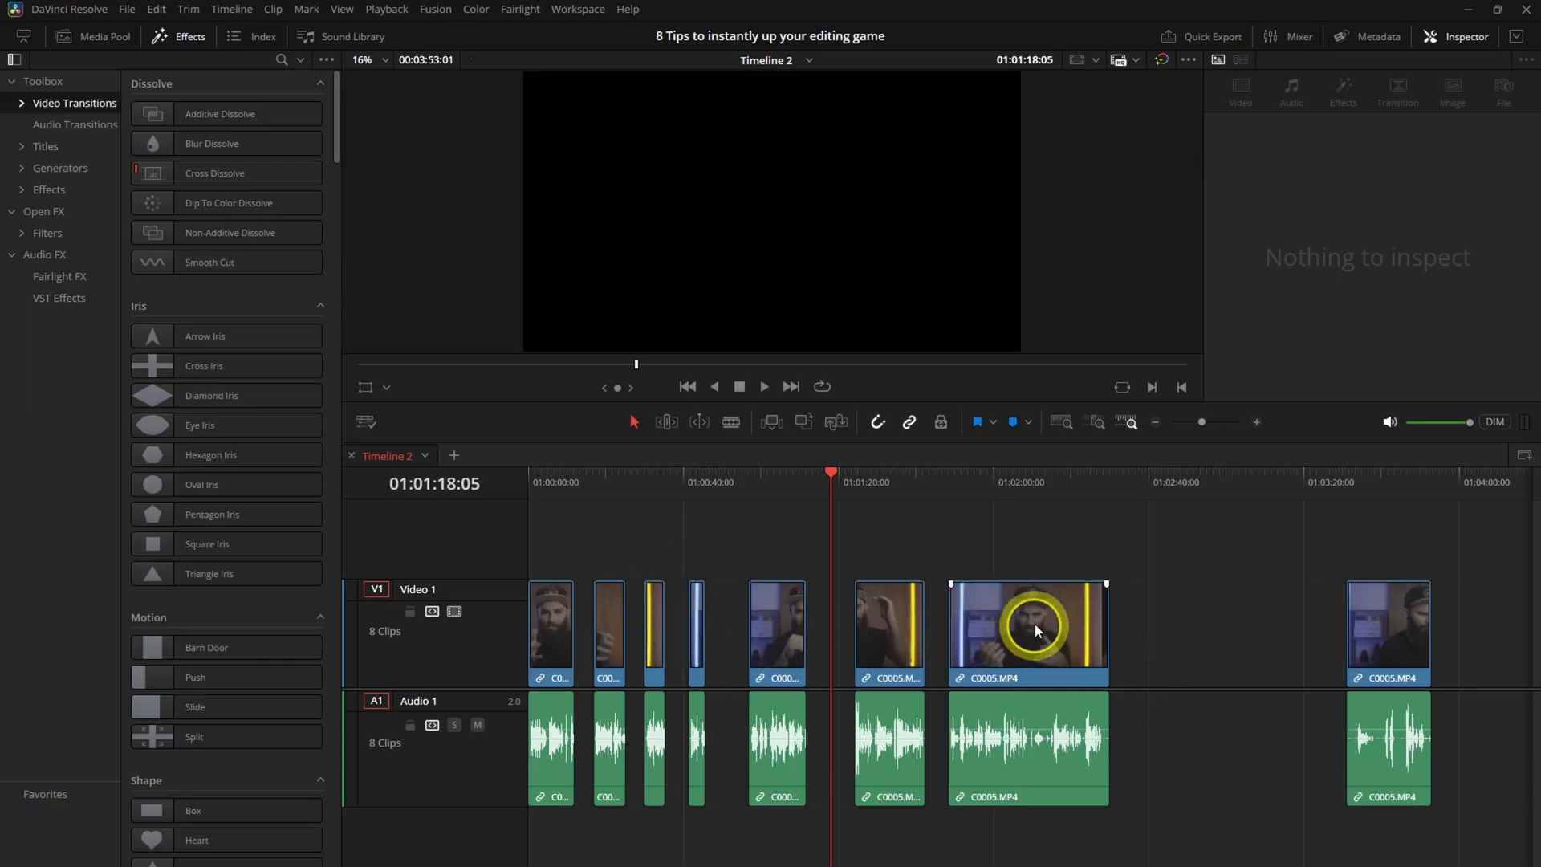
{"action": "left_click", "coordinate": [1027, 634]}
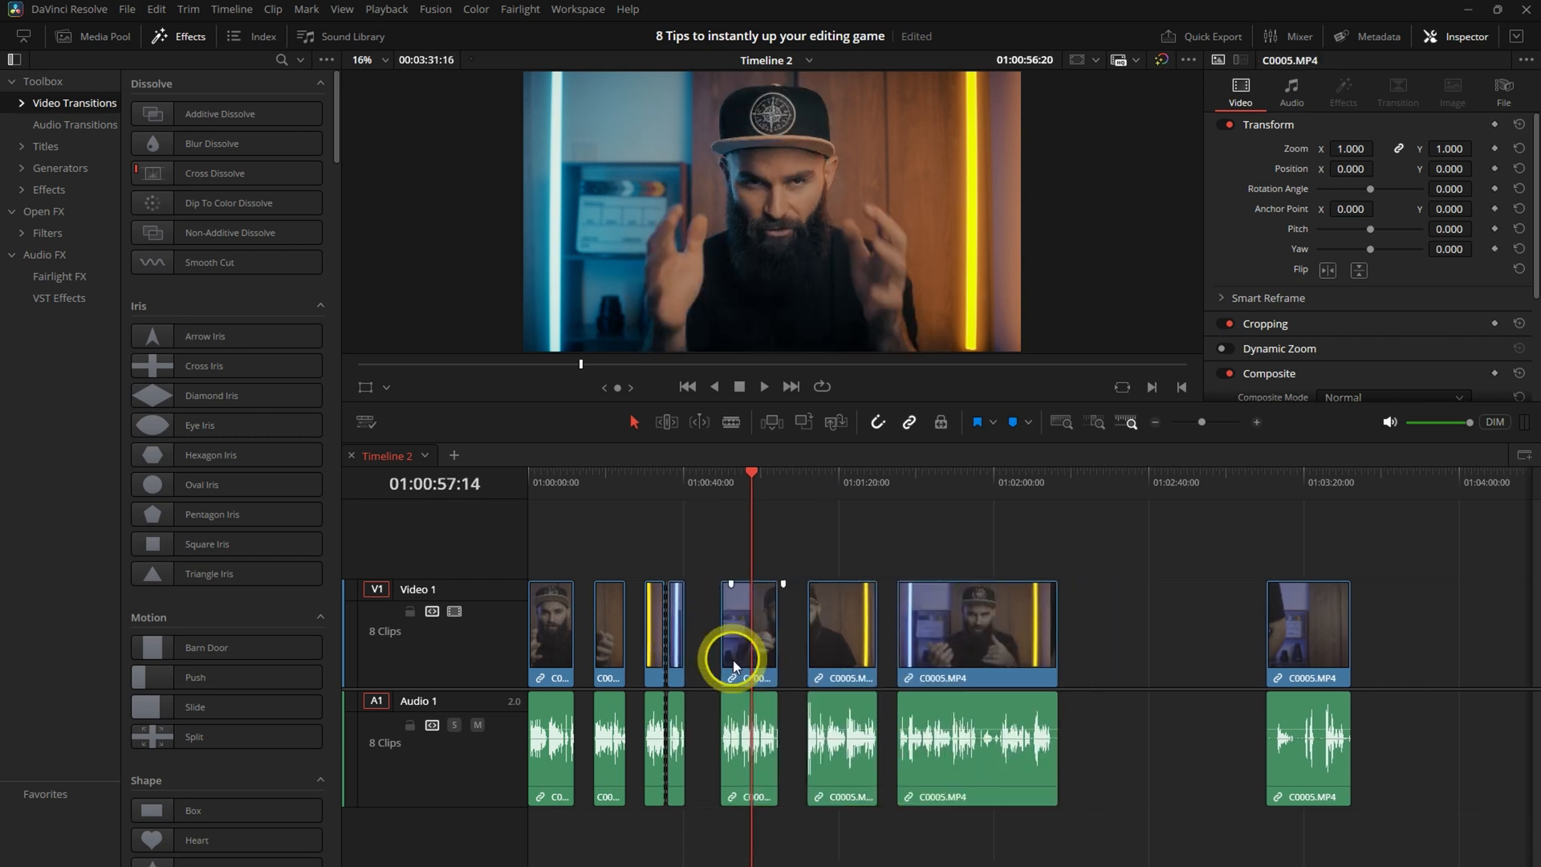
{"action": "key", "text": "Backspace"}
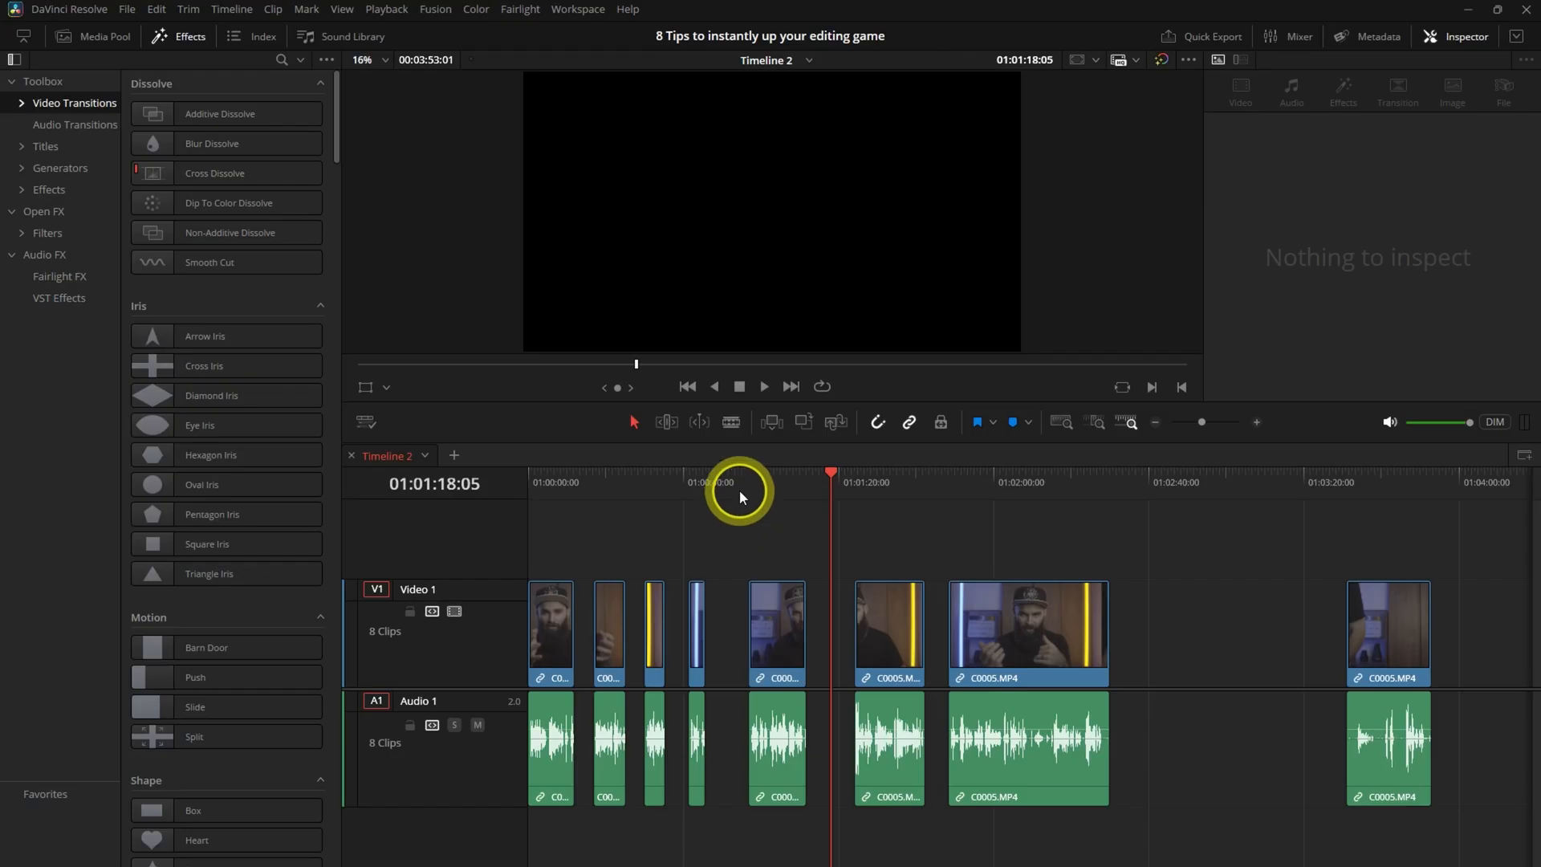
{"action": "key", "text": "ctrl+g"}
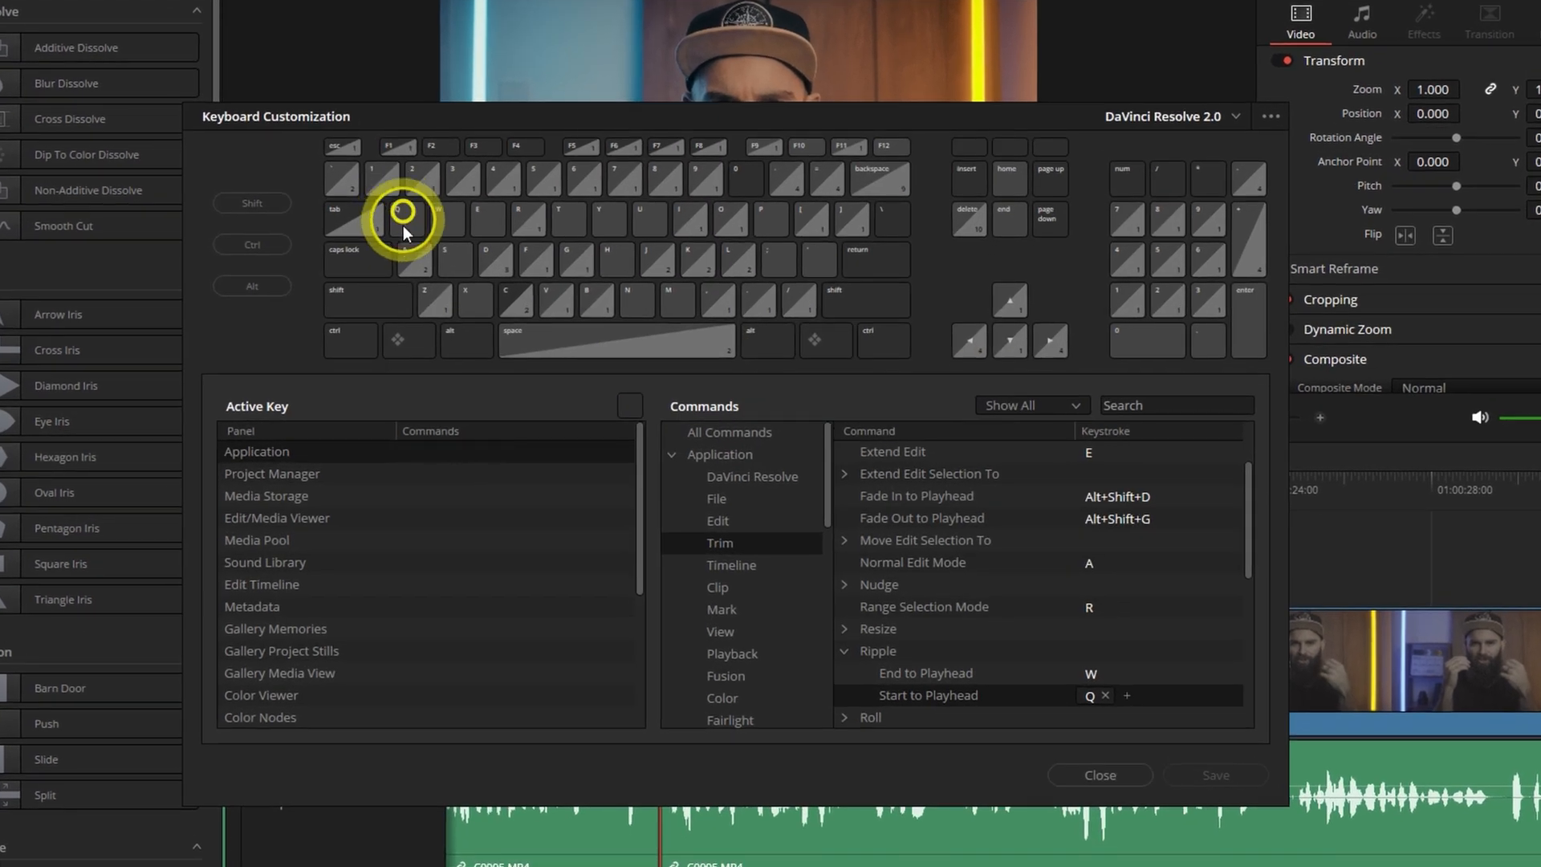
Filter shortcut commands by 'ripple', then close Keyboard Customization
{"action": "left_click", "coordinate": [1175, 404]}
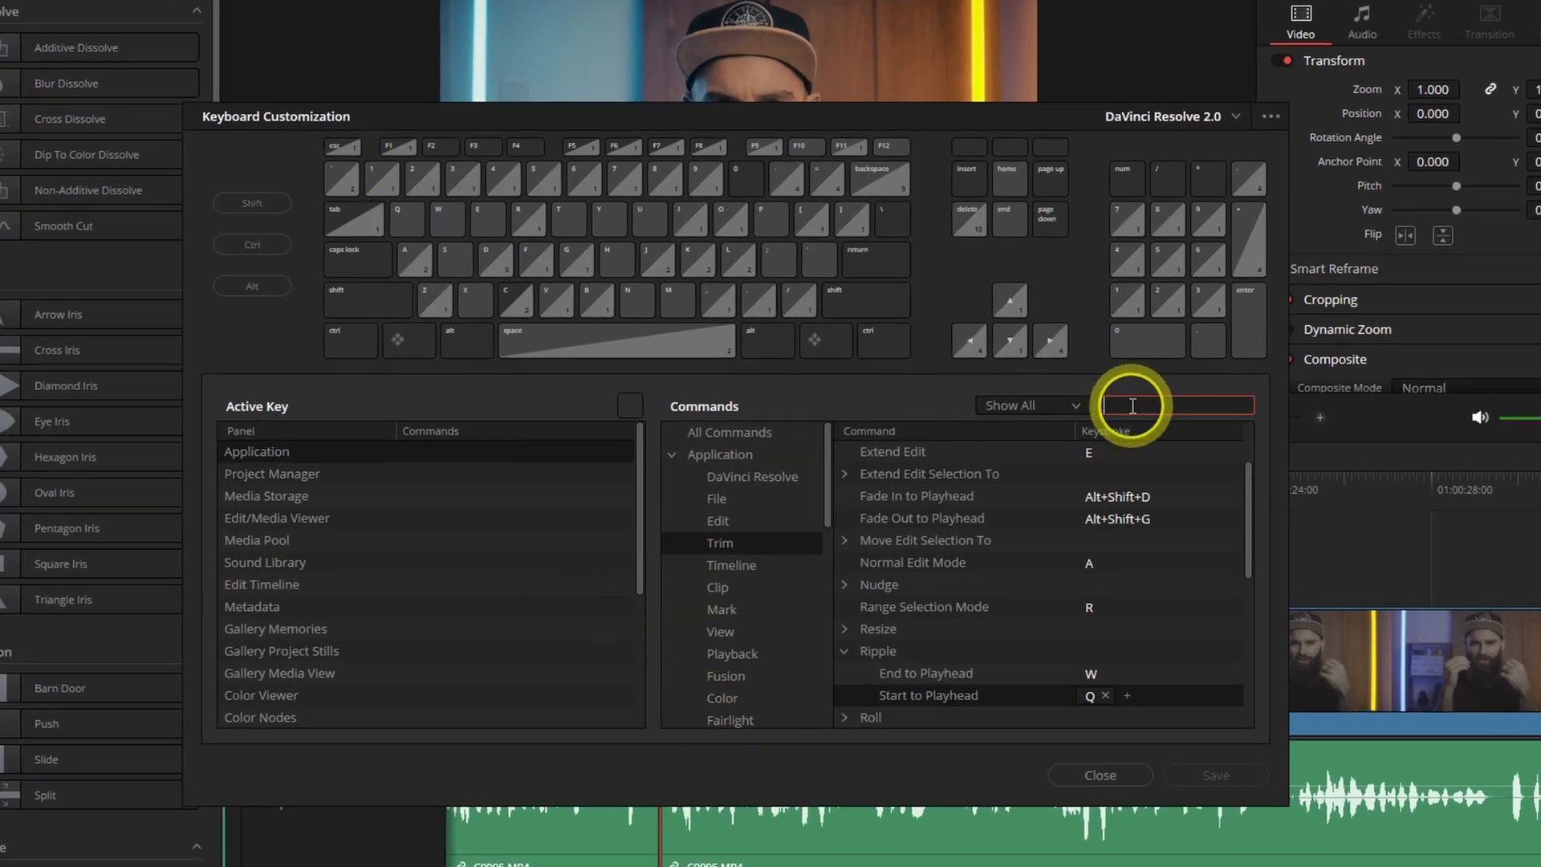
{"action": "type", "text": "ripple"}
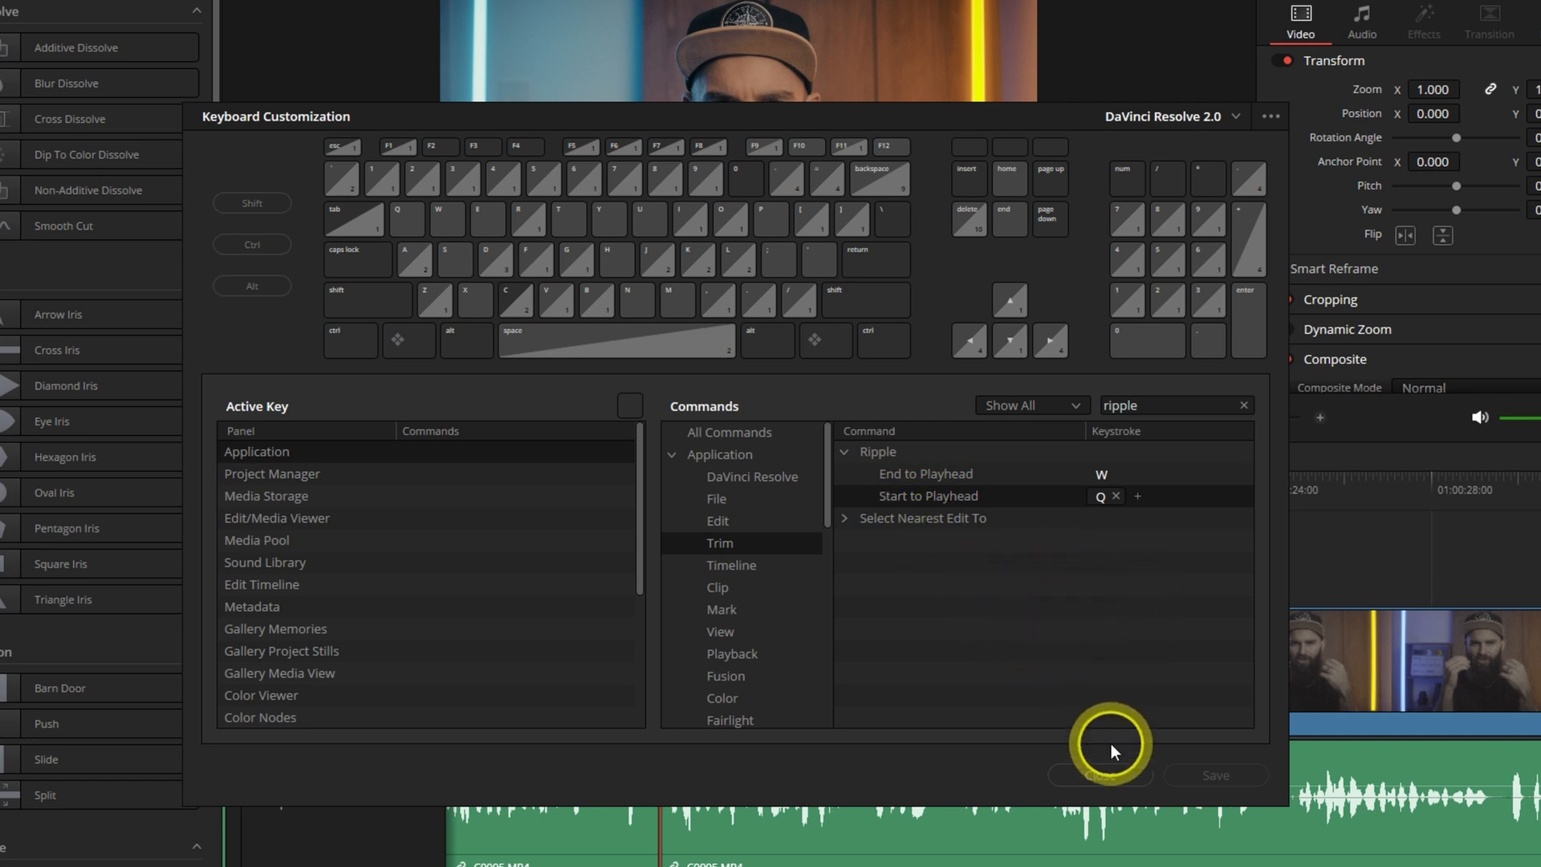
{"action": "left_click", "coordinate": [1100, 776]}
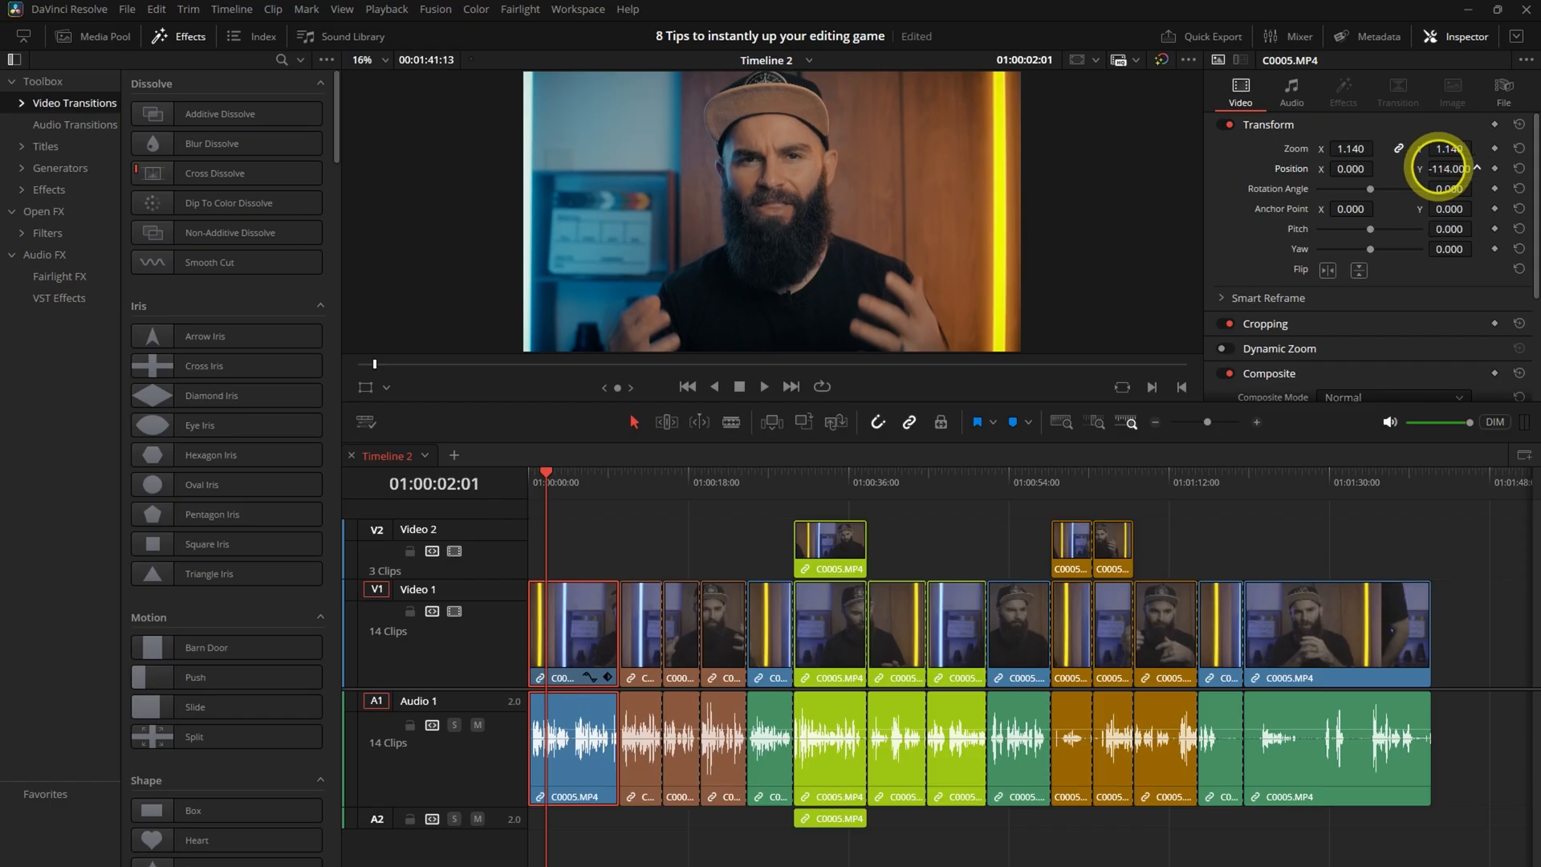
Copy the first clip's attributes with Ctrl+C and open Paste Attributes with Alt+V
{"action": "double_click", "coordinate": [212, 721]}
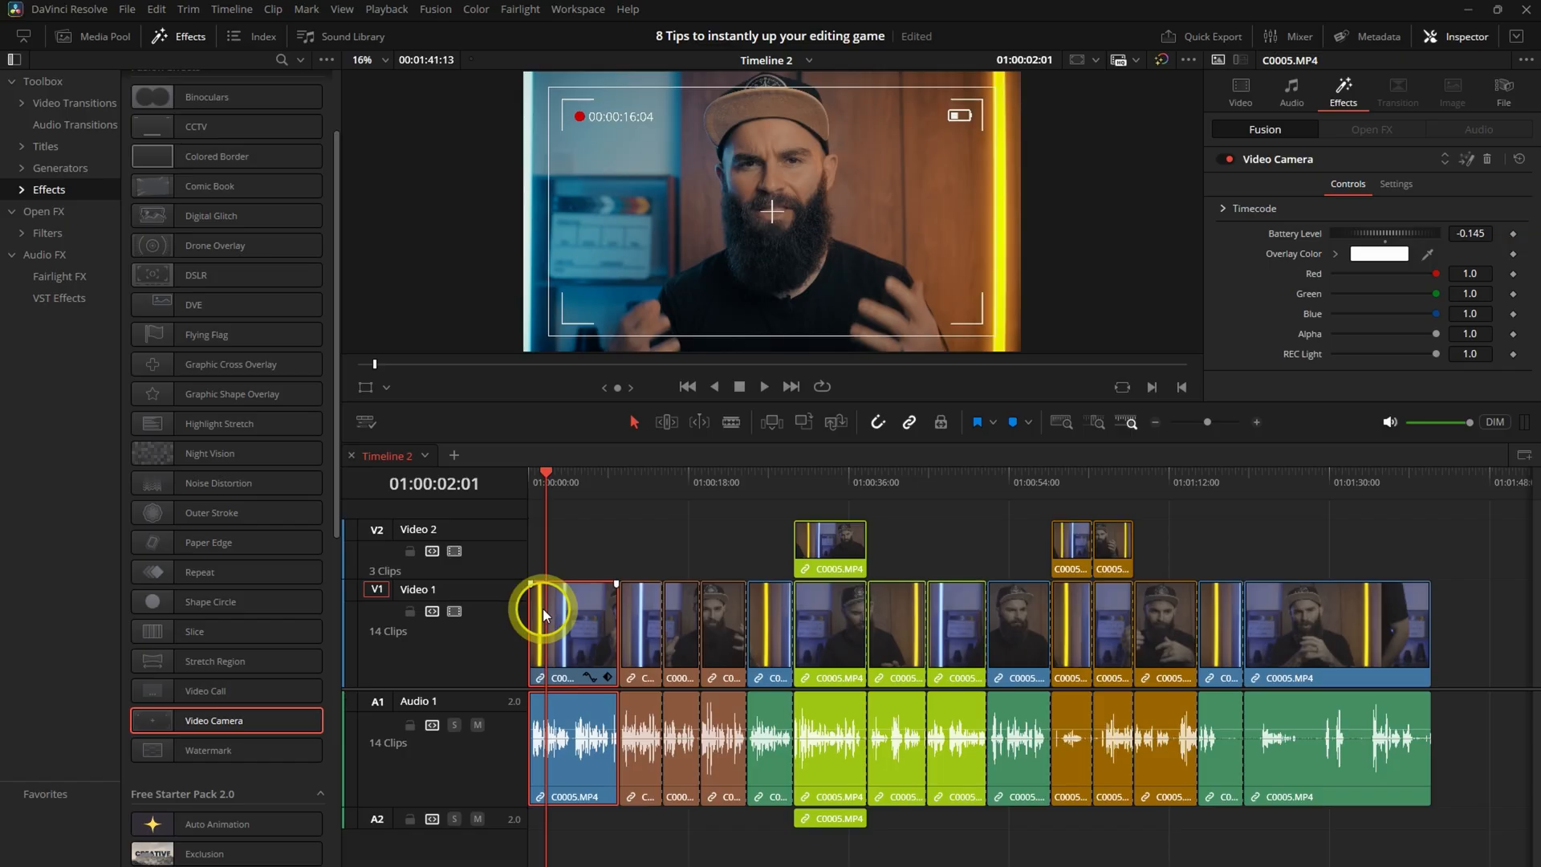
{"action": "right_click", "coordinate": [575, 634]}
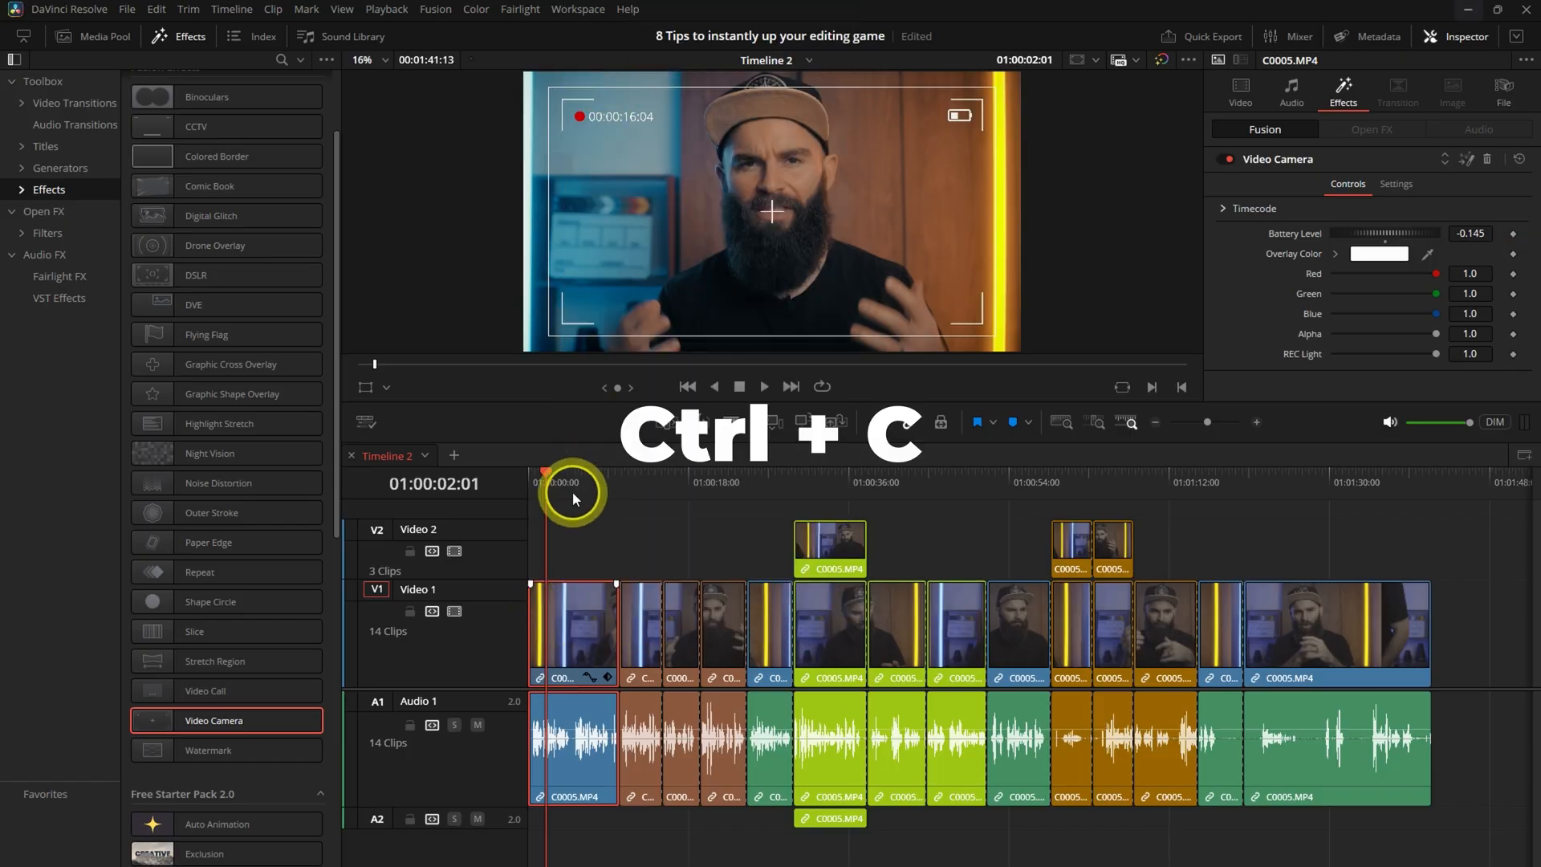
{"action": "key", "text": "ctrl+c"}
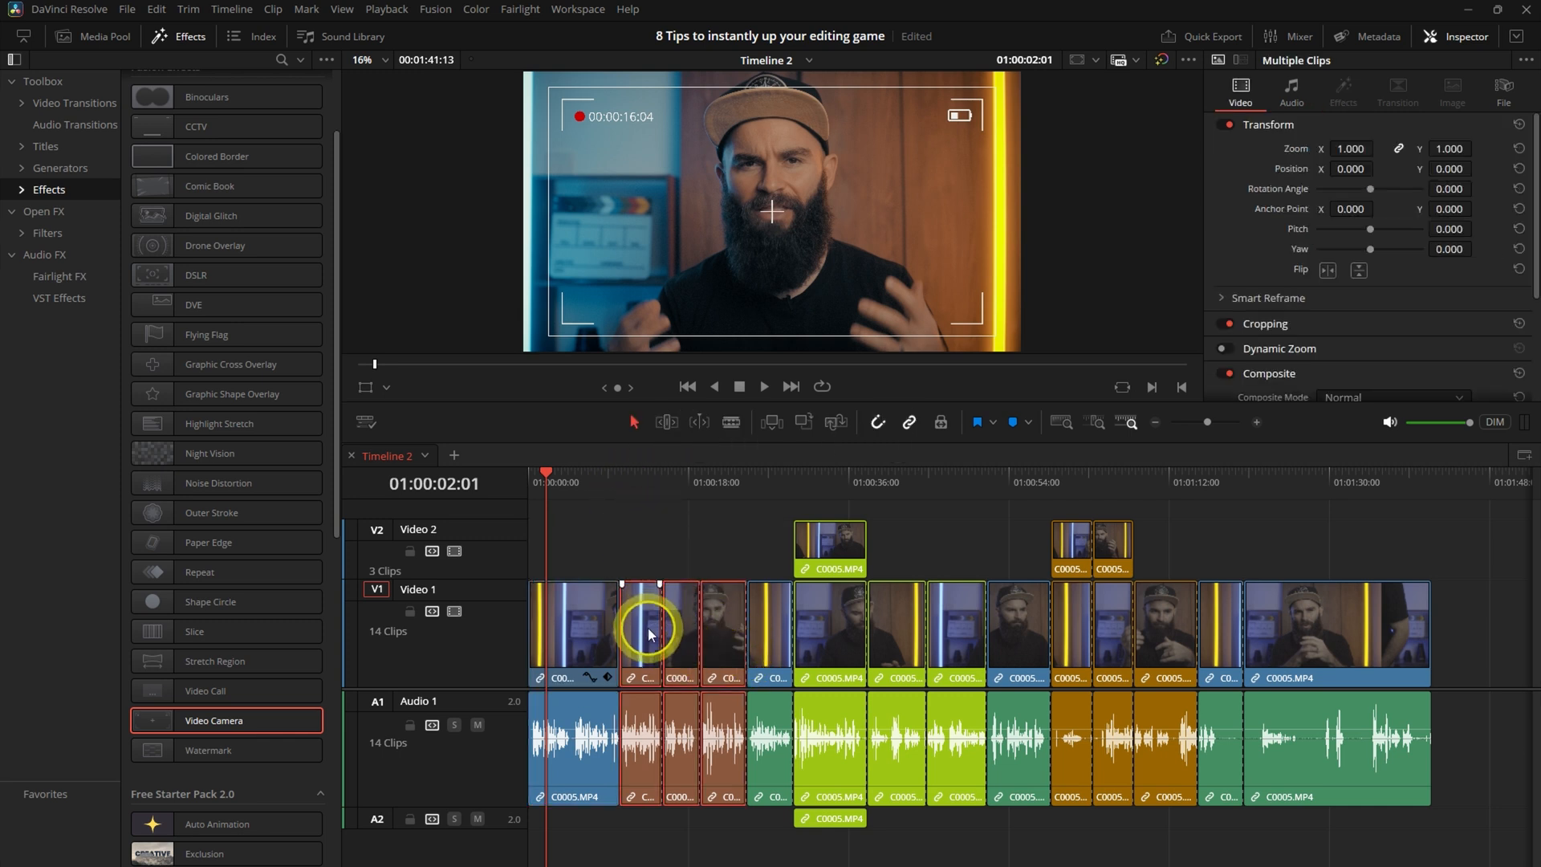
{"action": "key", "text": "alt+v"}
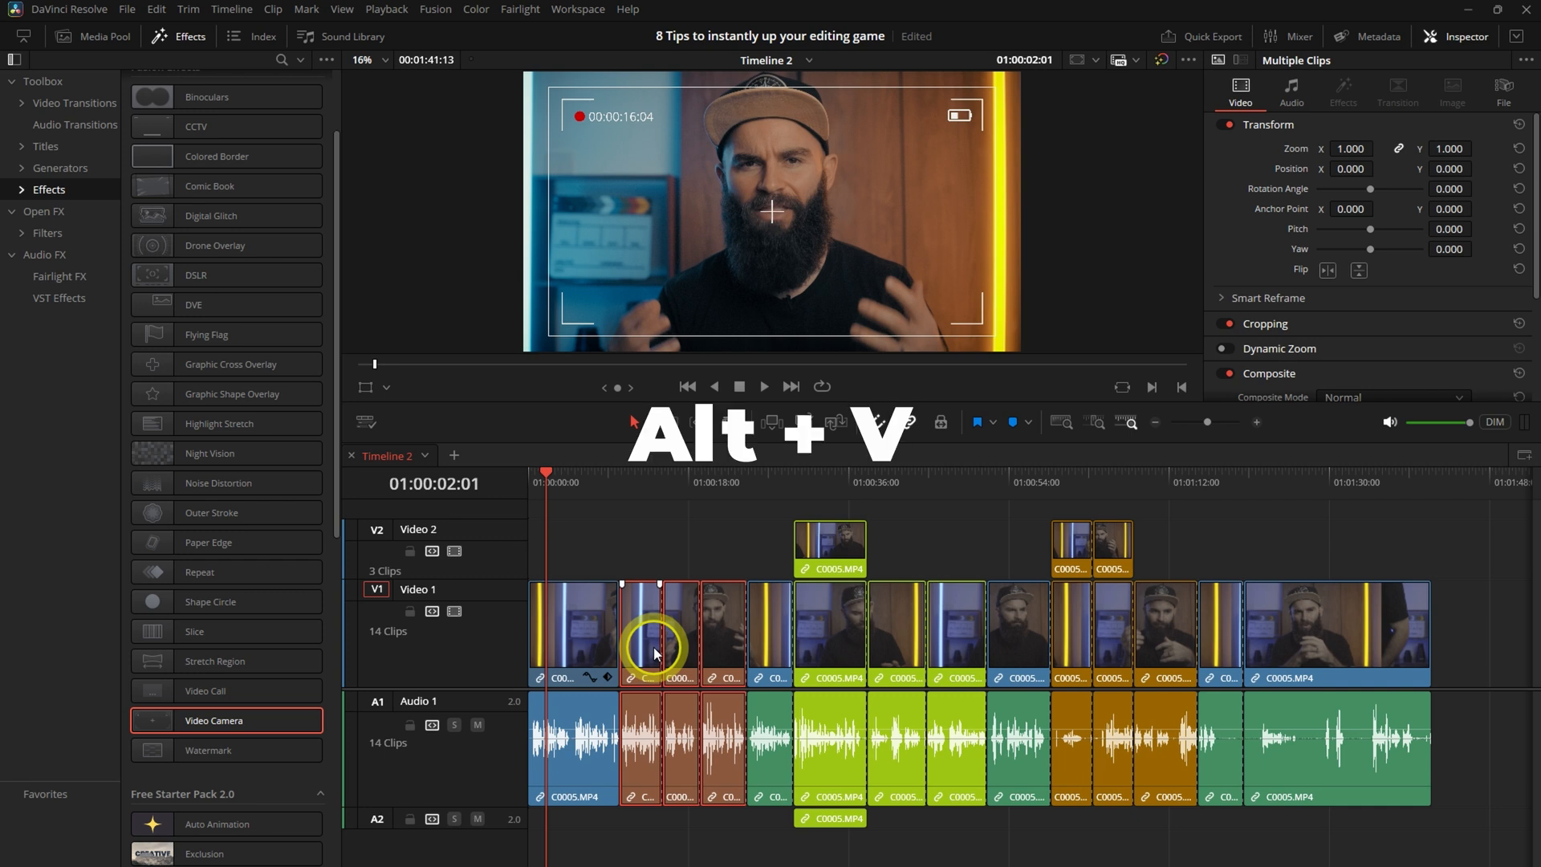
{"action": "key", "text": "alt+v"}
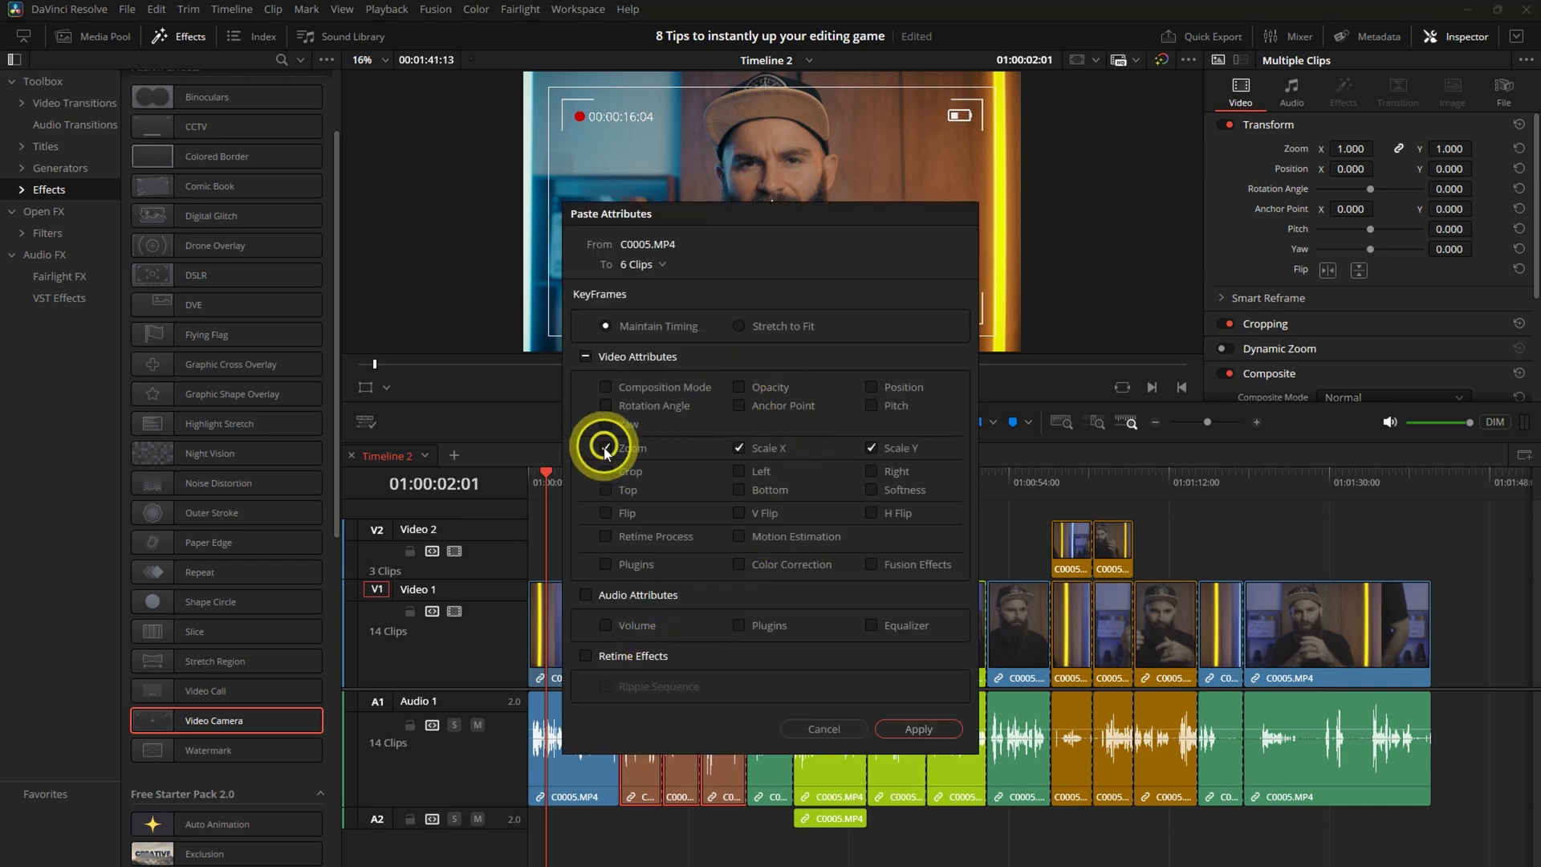
Include Zoom and Position in the pasted video attributes
{"action": "left_click", "coordinate": [605, 448]}
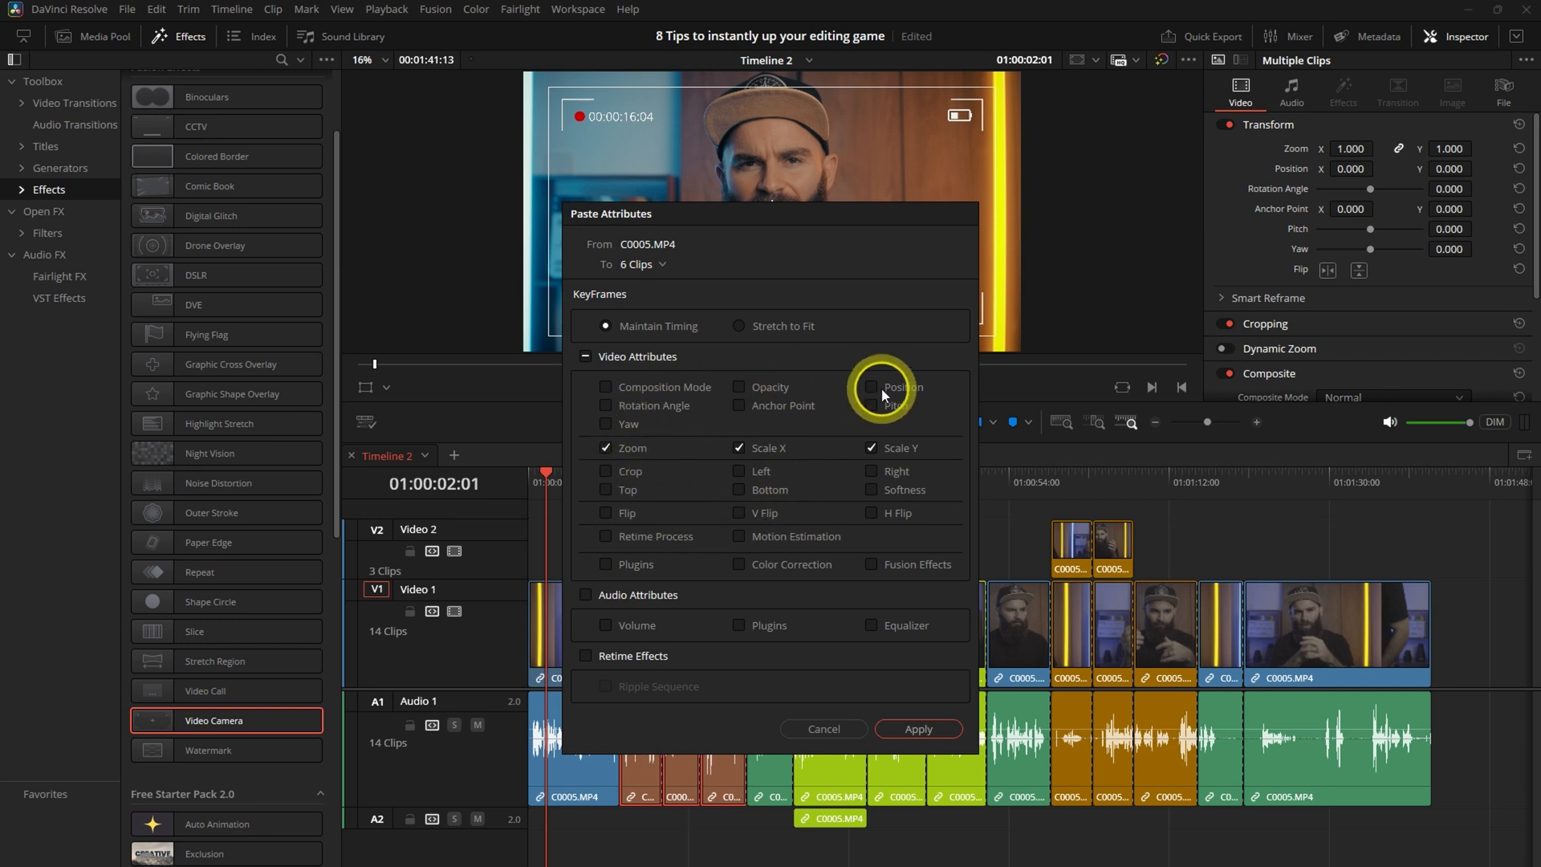
{"action": "left_click", "coordinate": [871, 386]}
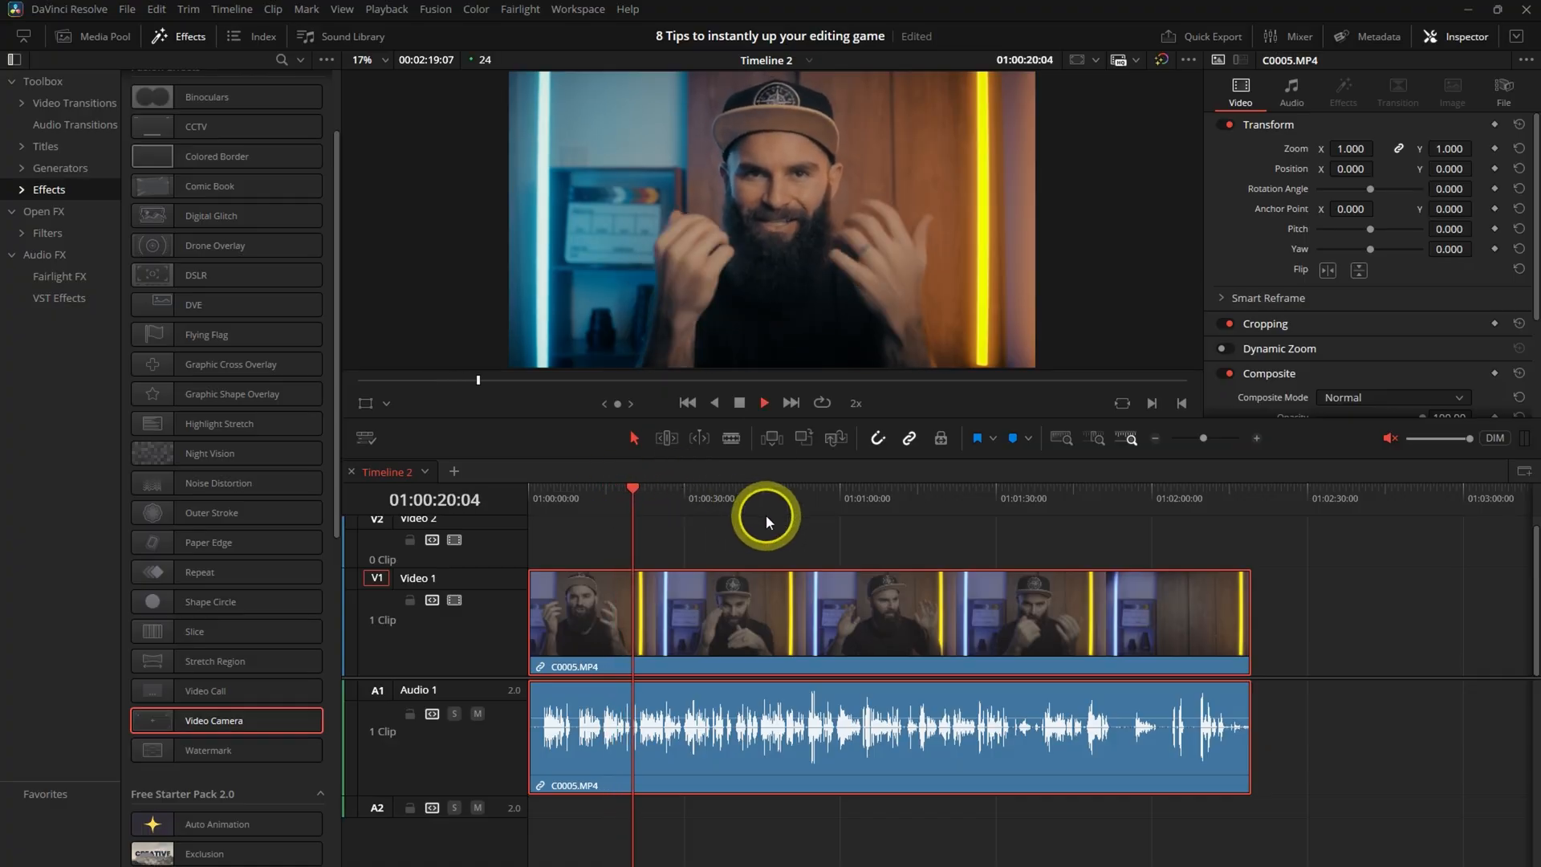
Play the timeline forward at 2x with L, then shuttle it in reverse with J
{"action": "key", "text": "l"}
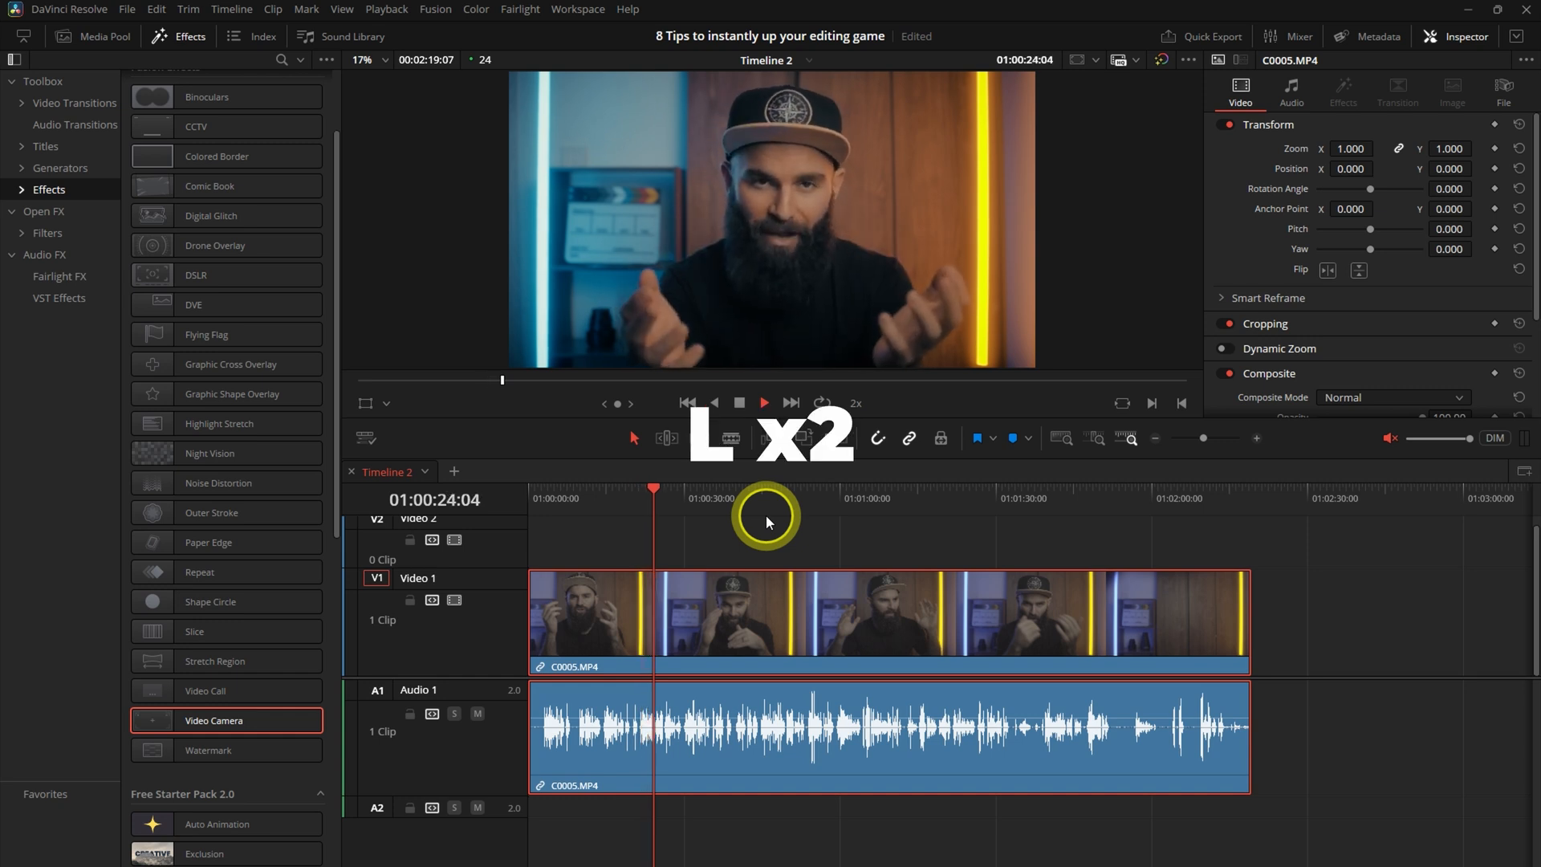
{"action": "key", "text": "l"}
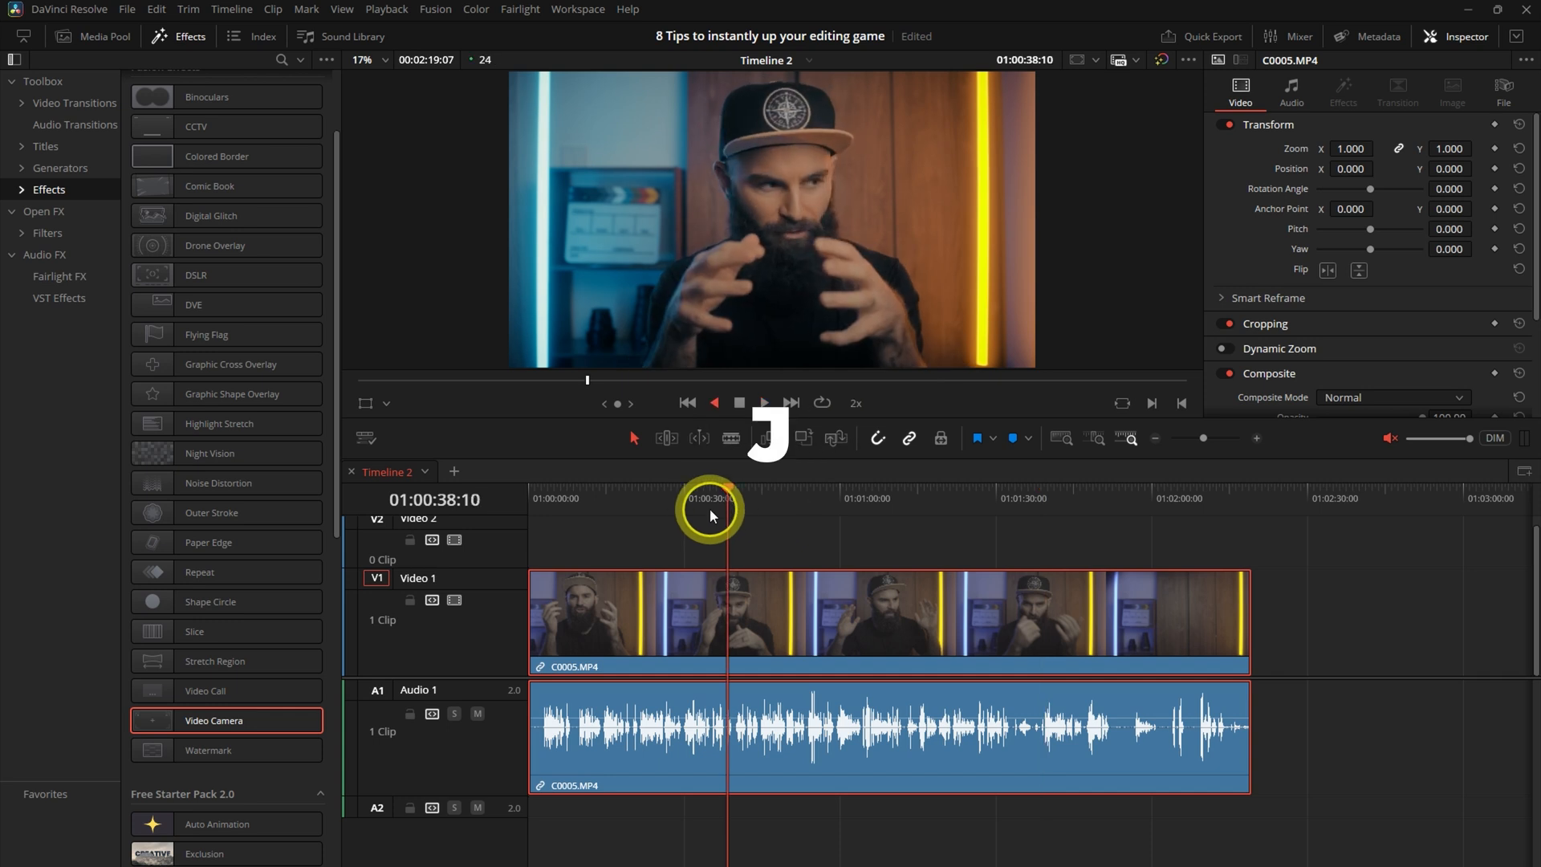
{"action": "key", "text": "j"}
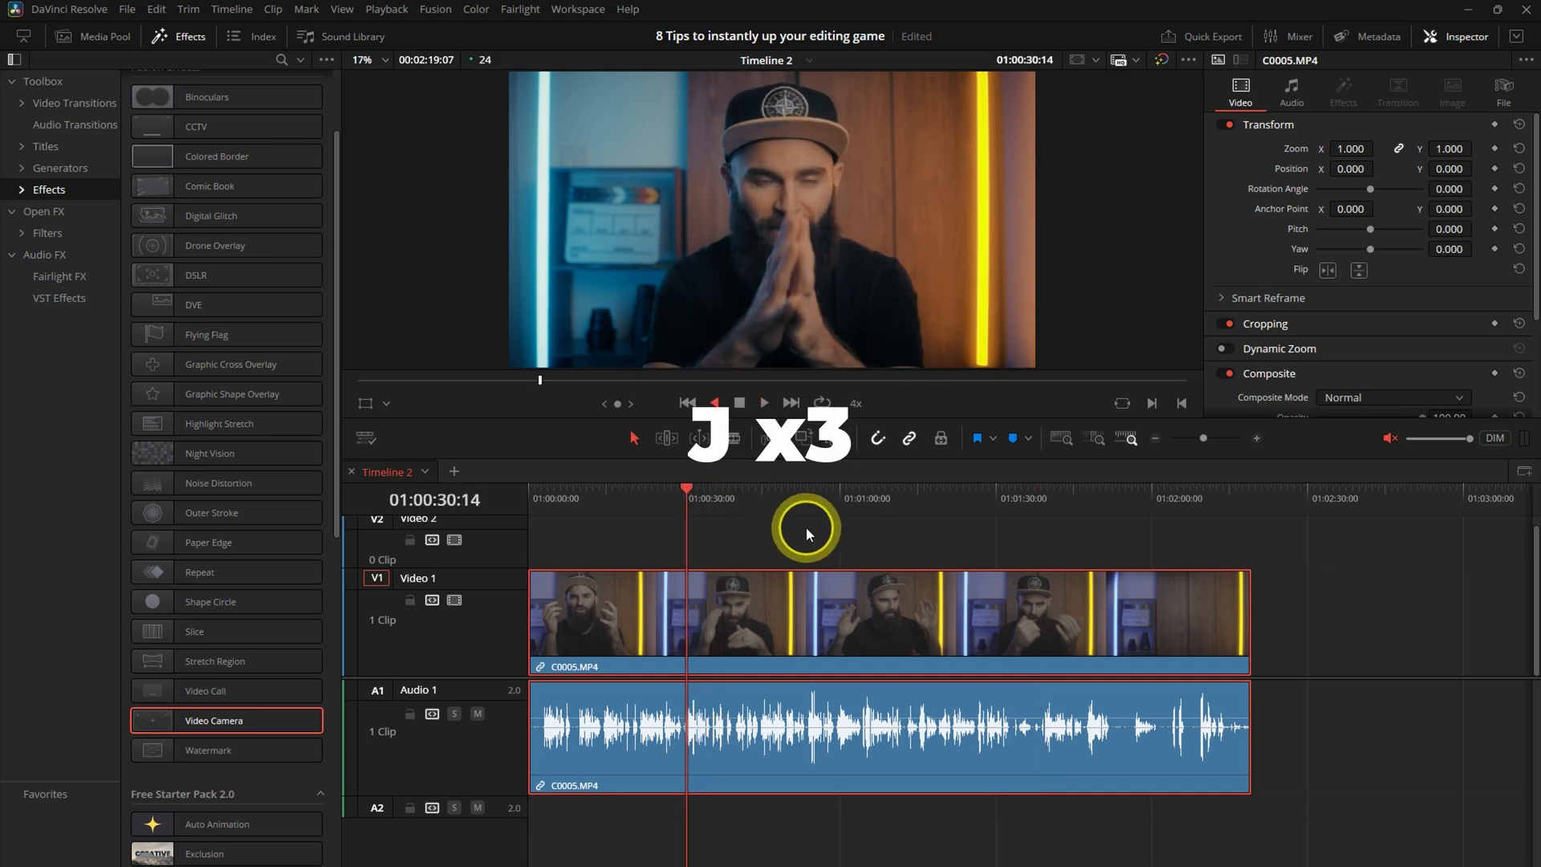
{"action": "key", "text": "l"}
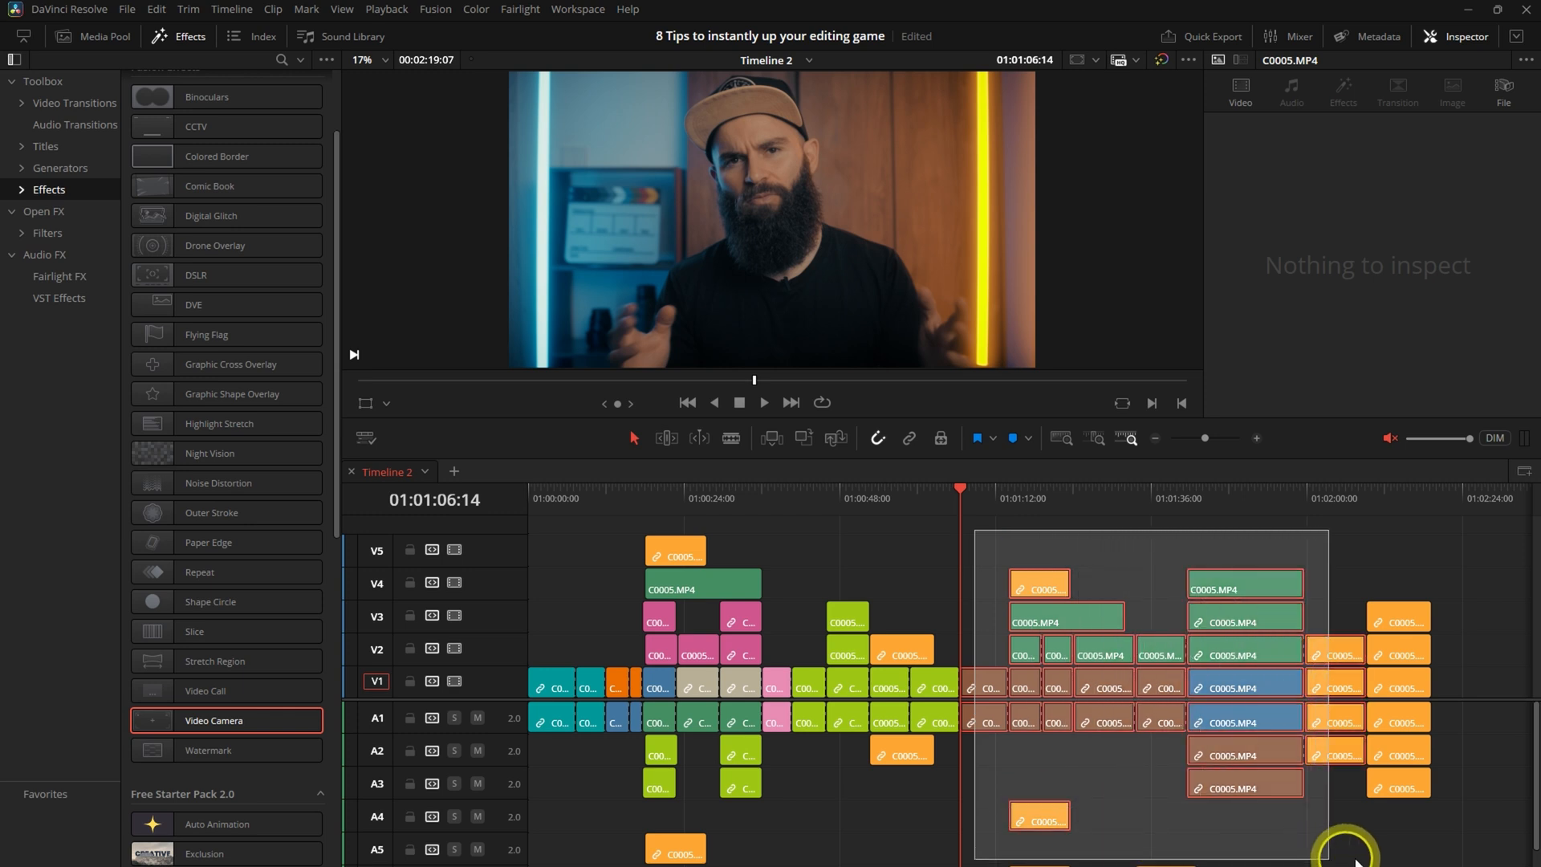
Clear the selection, select clips after the playhead (Alt+Y), then before it (Ctrl+Y)
{"action": "left_click", "coordinate": [1007, 713]}
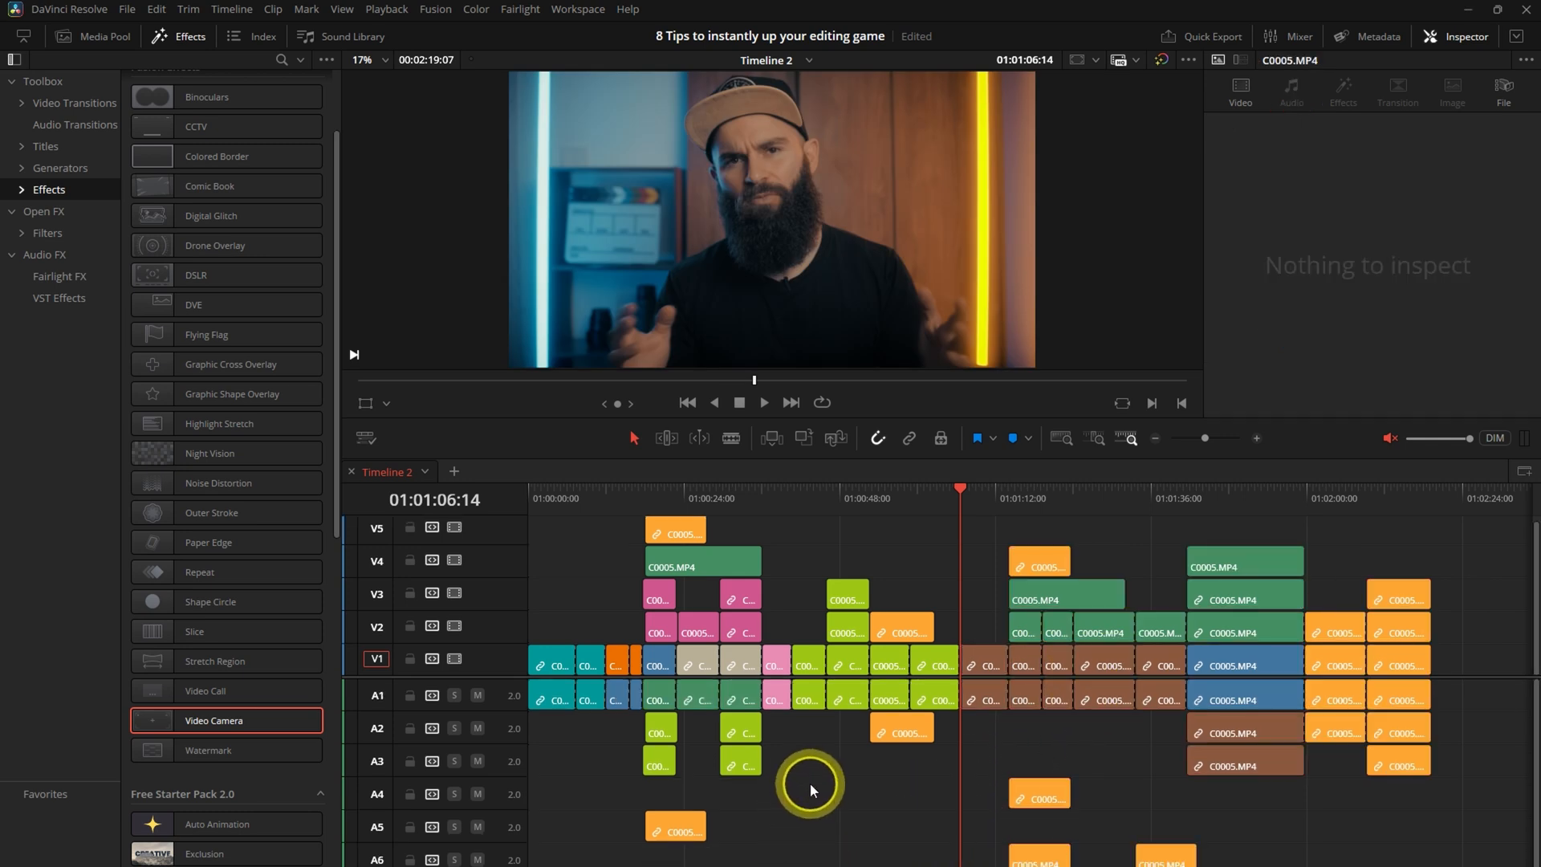
{"action": "key", "text": "alt+y"}
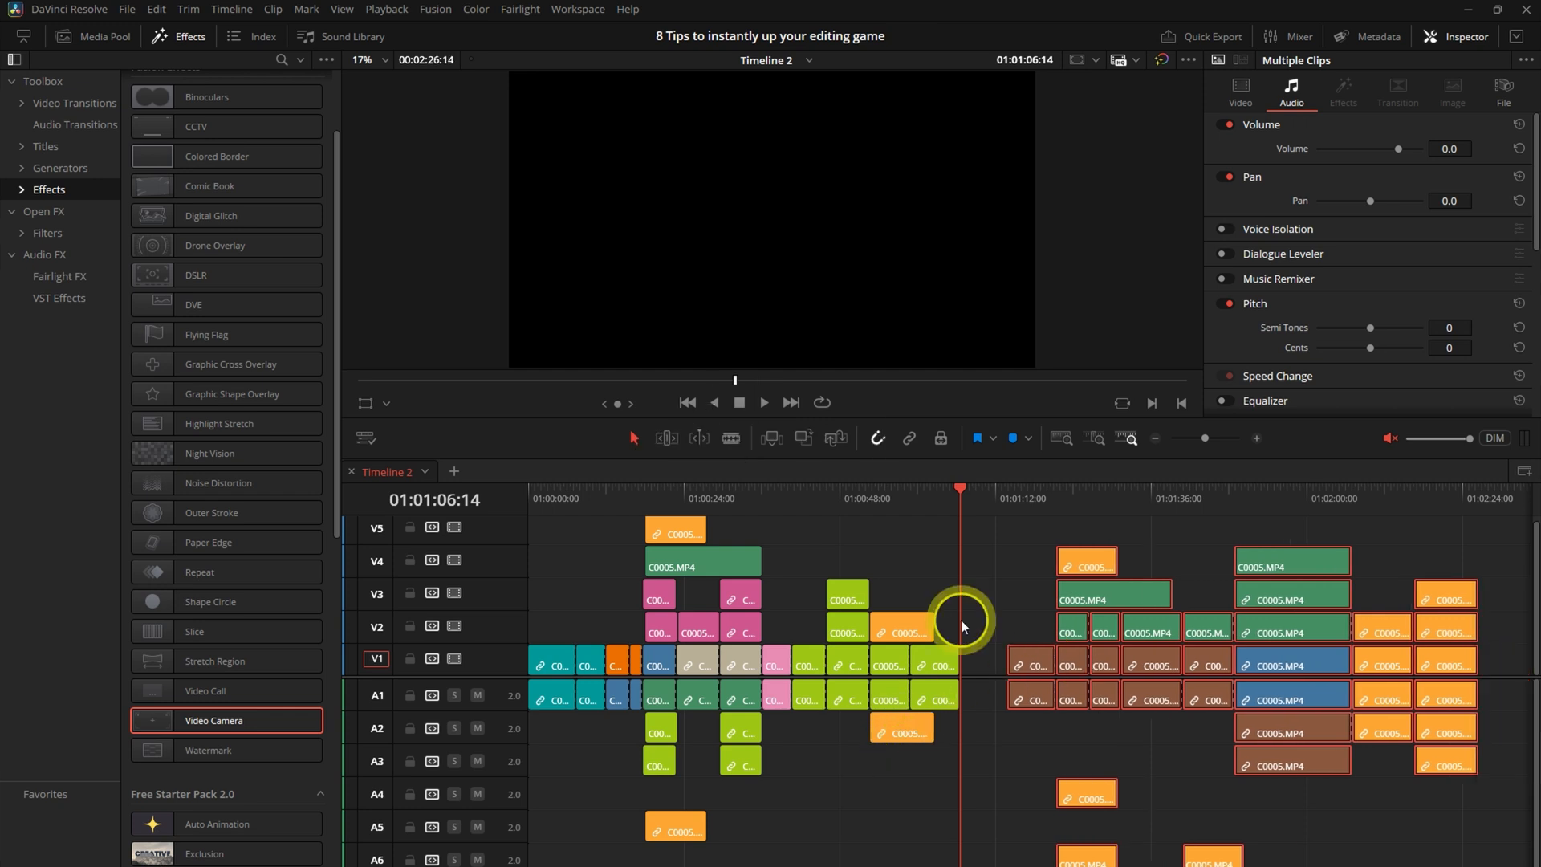
{"action": "key", "text": "ctrl+y"}
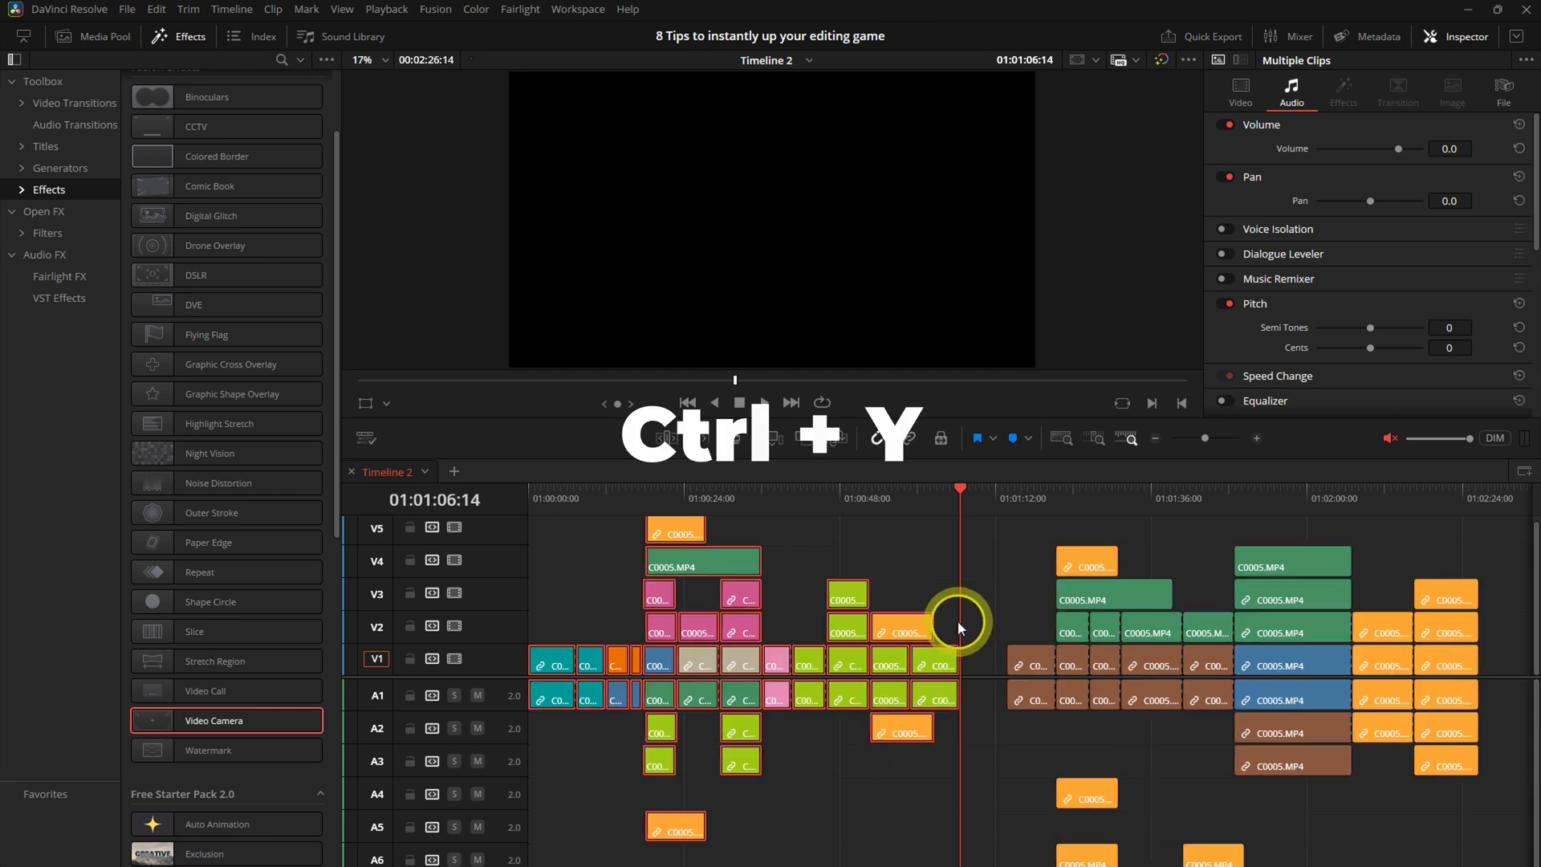
{"action": "key", "text": "ctrl+y"}
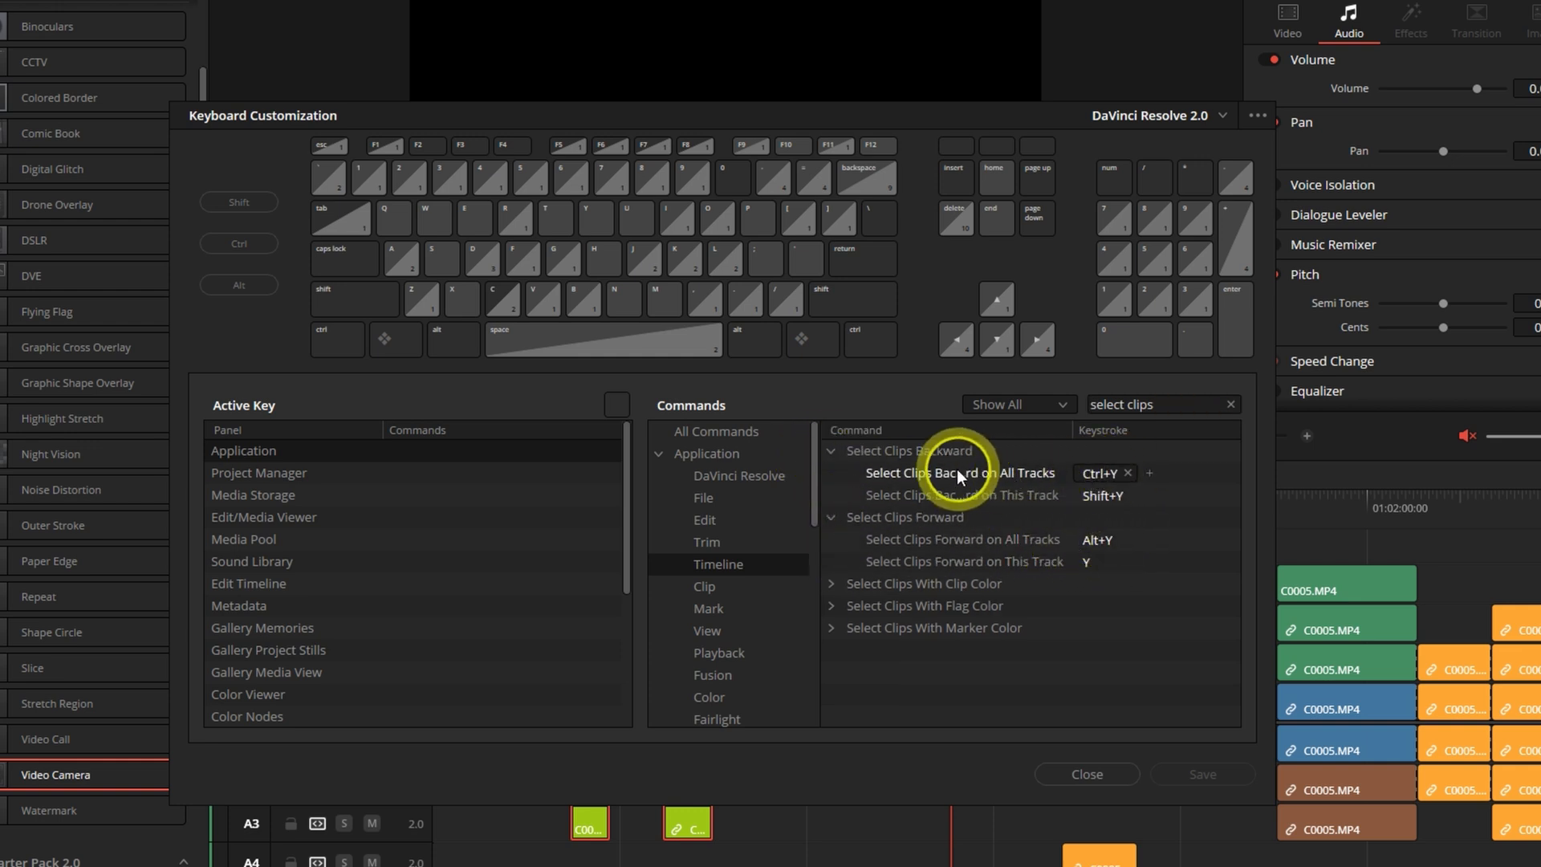
Inspect the Select Clips Backward on All Tracks command and its Ctrl+Y keystroke
{"action": "left_click", "coordinate": [1085, 774]}
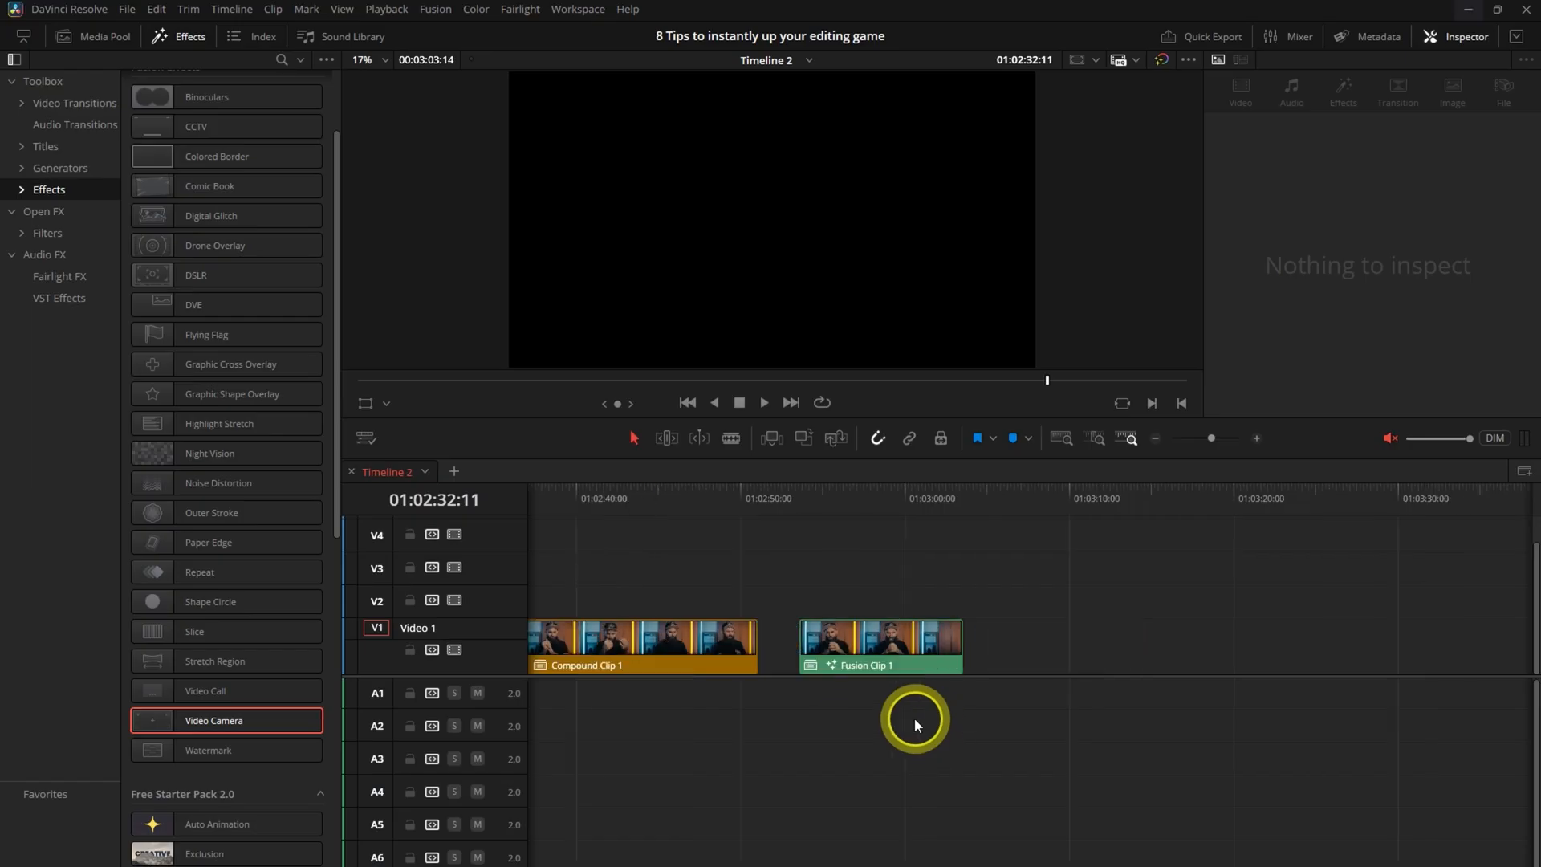
Show the compound clip's context options
{"action": "right_click", "coordinate": [875, 645]}
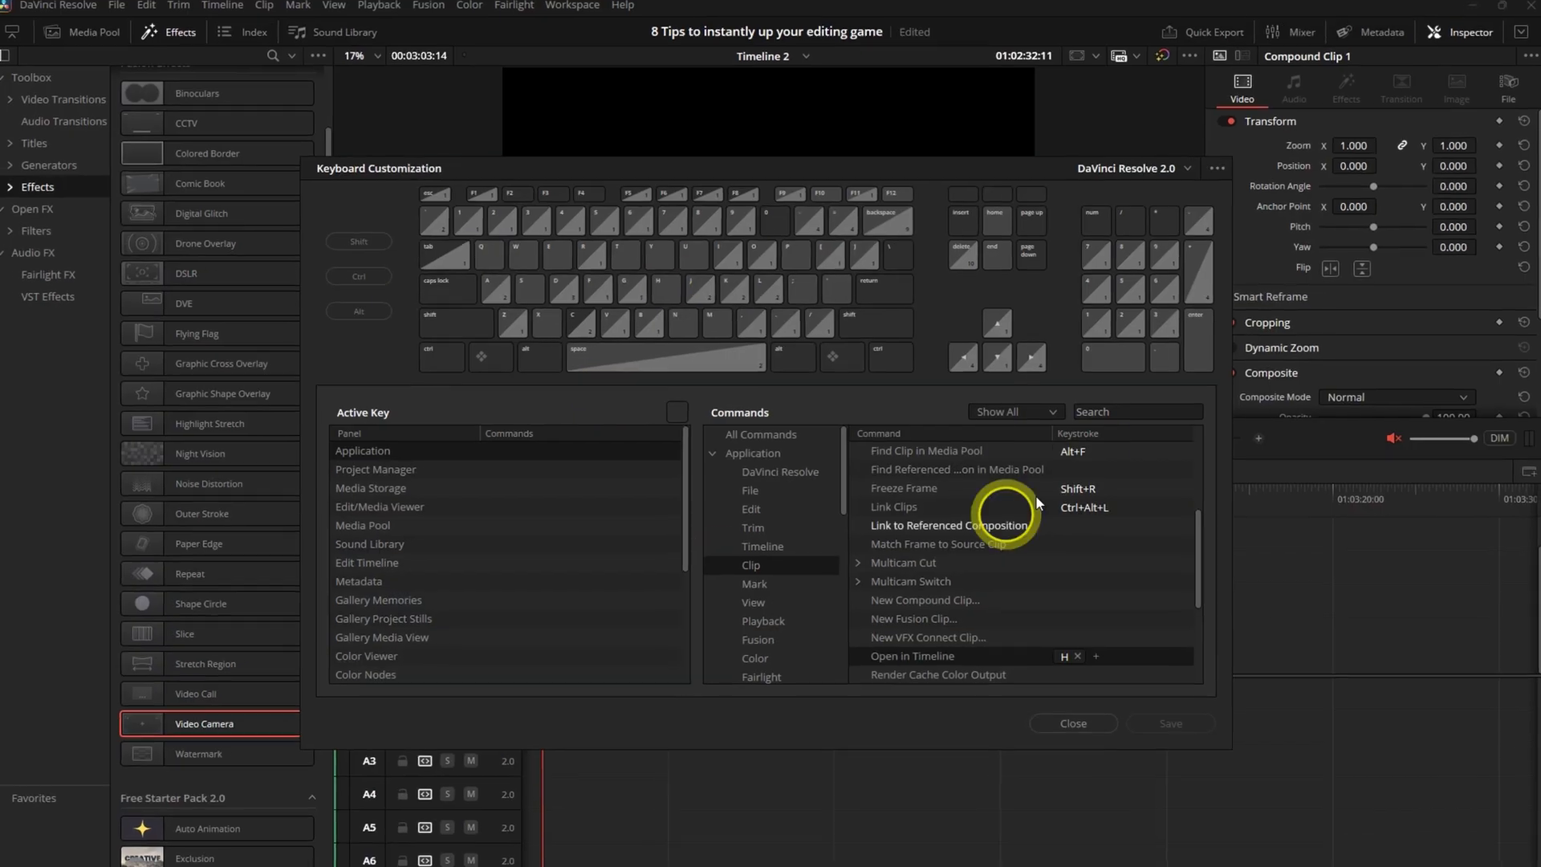
Search commands for 'open' to reveal Open in Timeline bound to H
{"action": "type", "text": "open"}
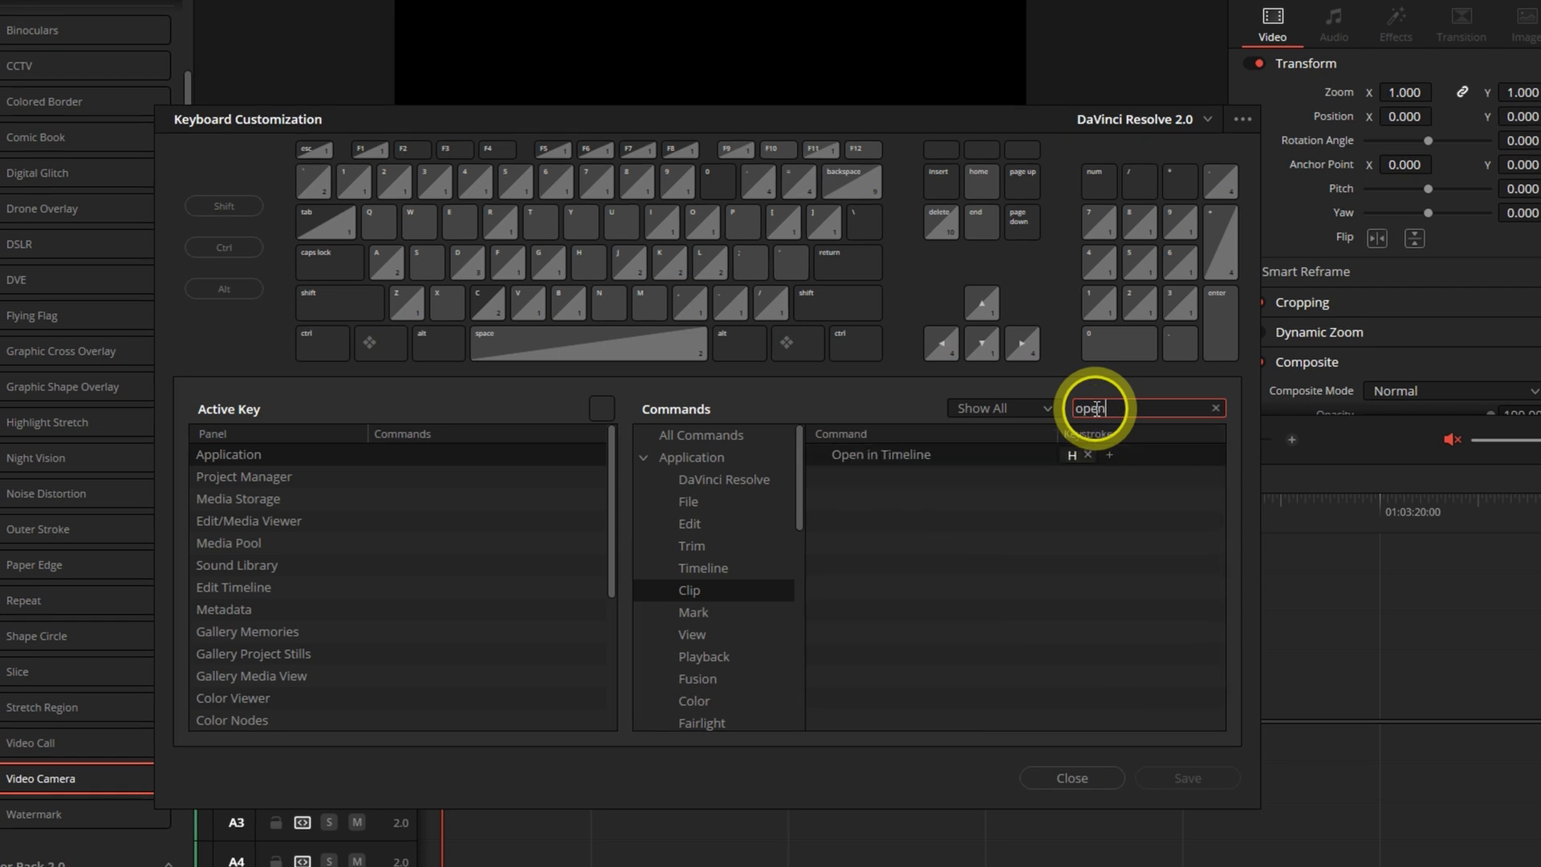
{"action": "left_click", "coordinate": [1072, 778]}
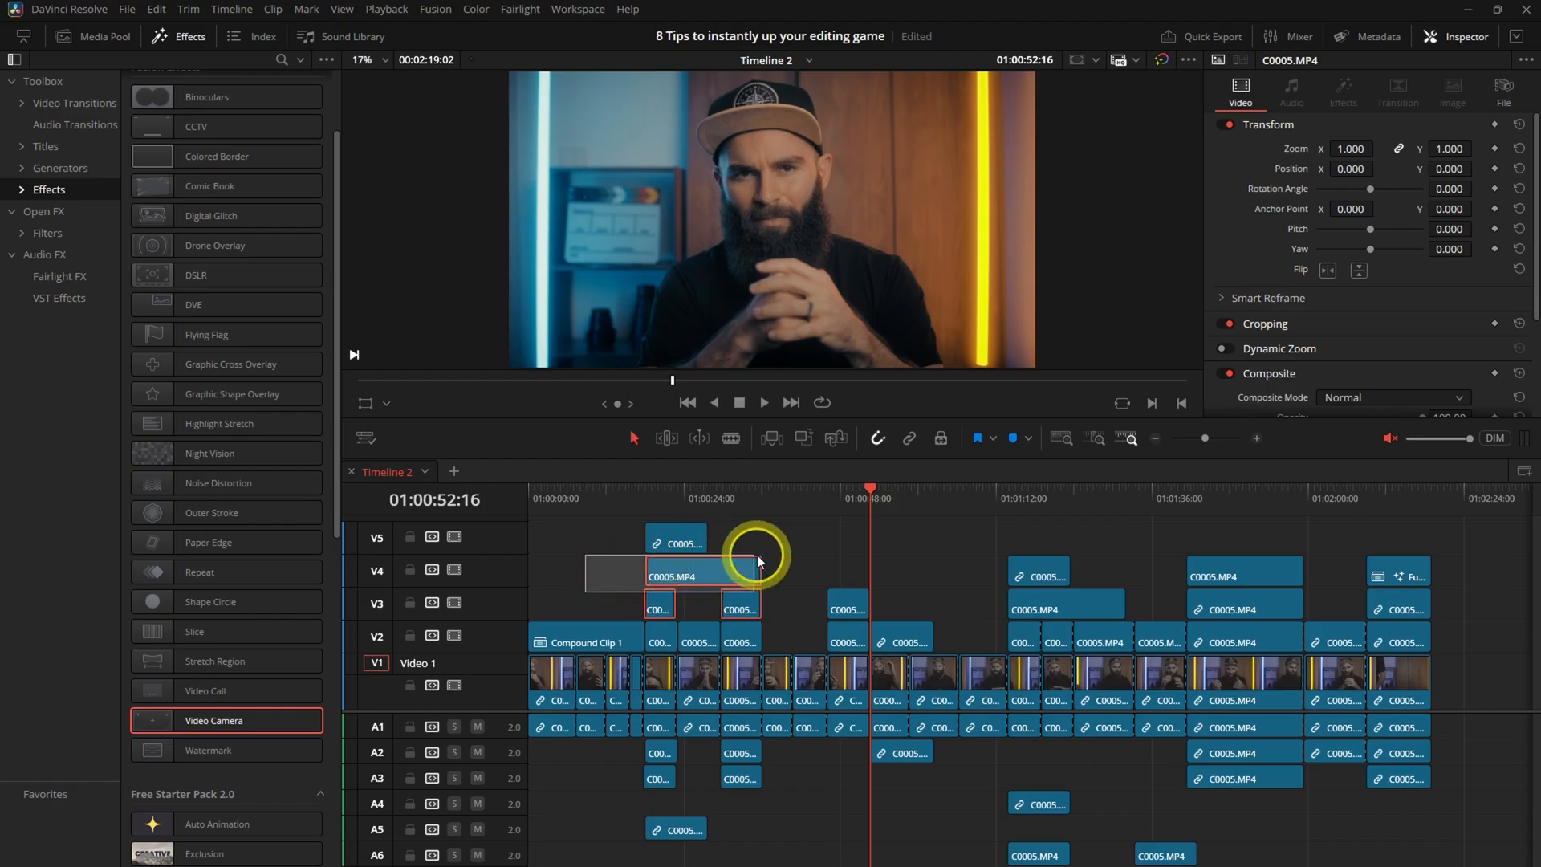
Change the selected timeline clips' colour from navy to Apricot via Clip Color
{"action": "right_click", "coordinate": [758, 560]}
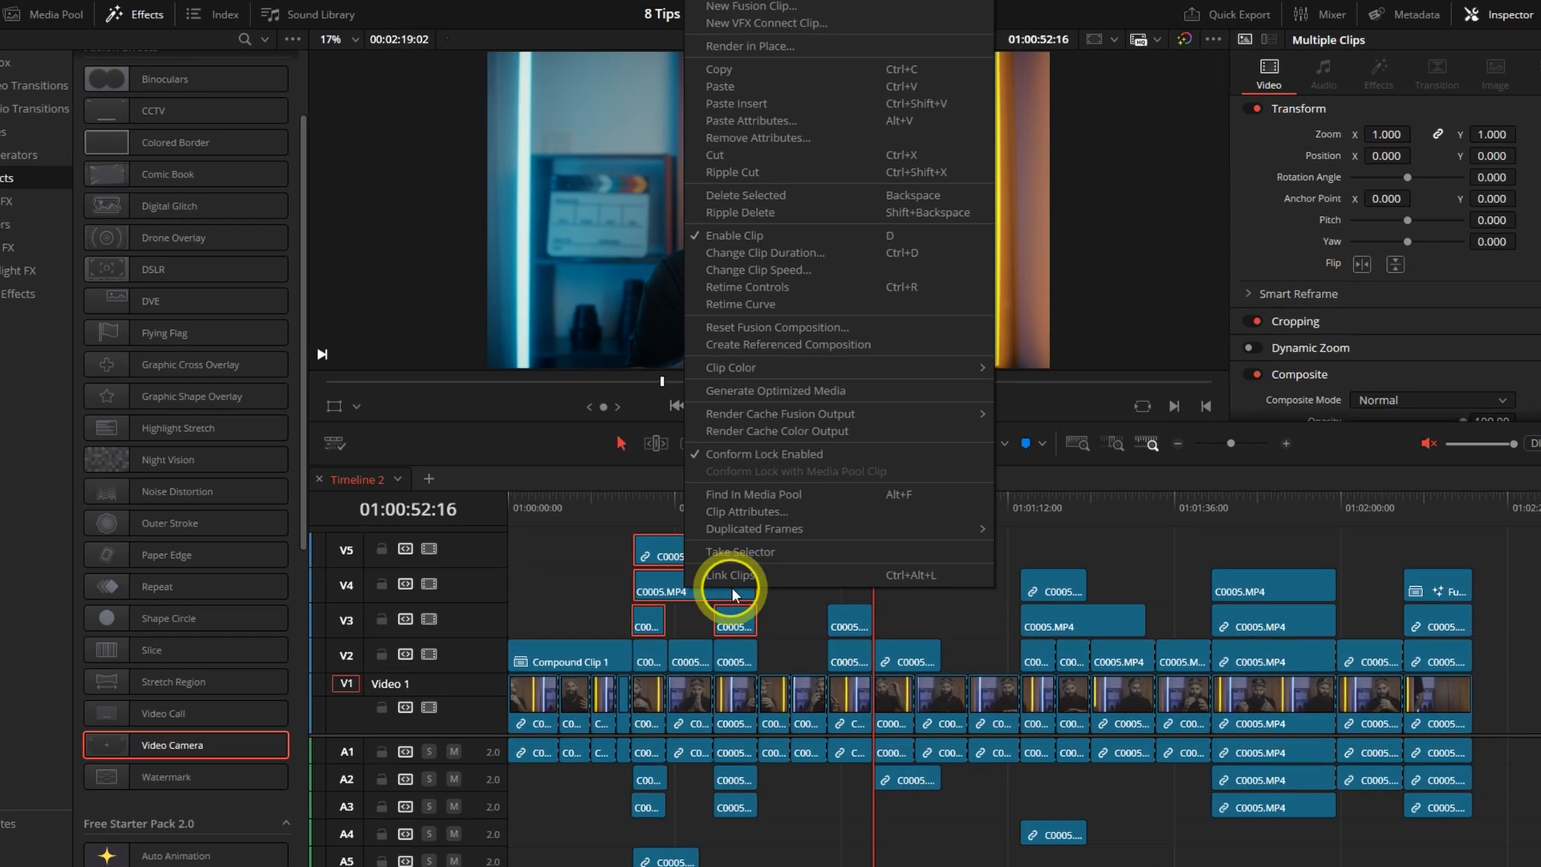
{"action": "left_click", "coordinate": [729, 368]}
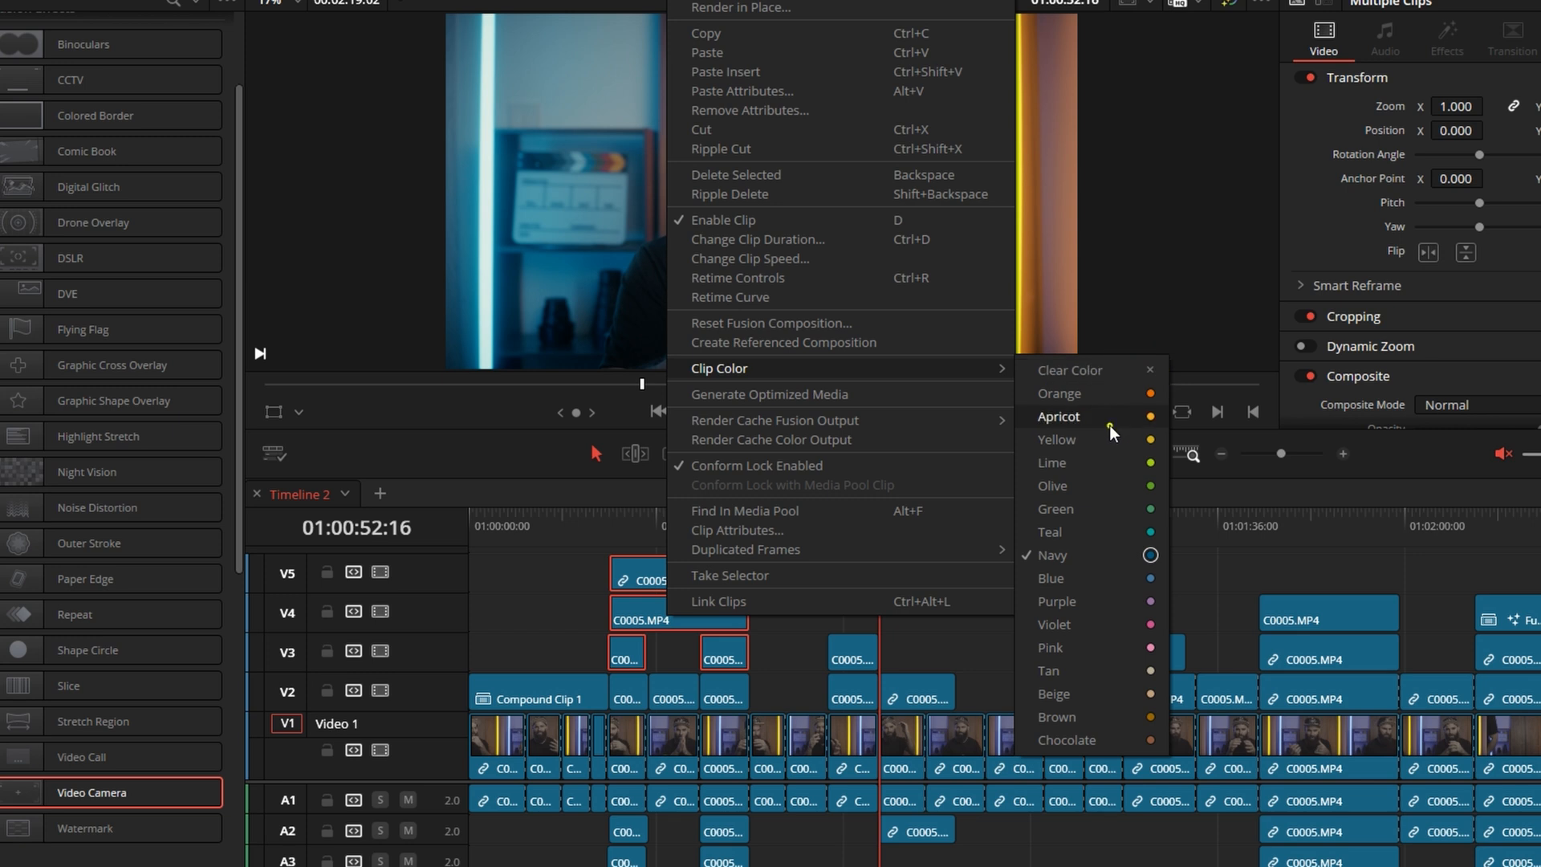
{"action": "left_click", "coordinate": [1059, 393]}
{"action": "type", "text": "clip colo"}
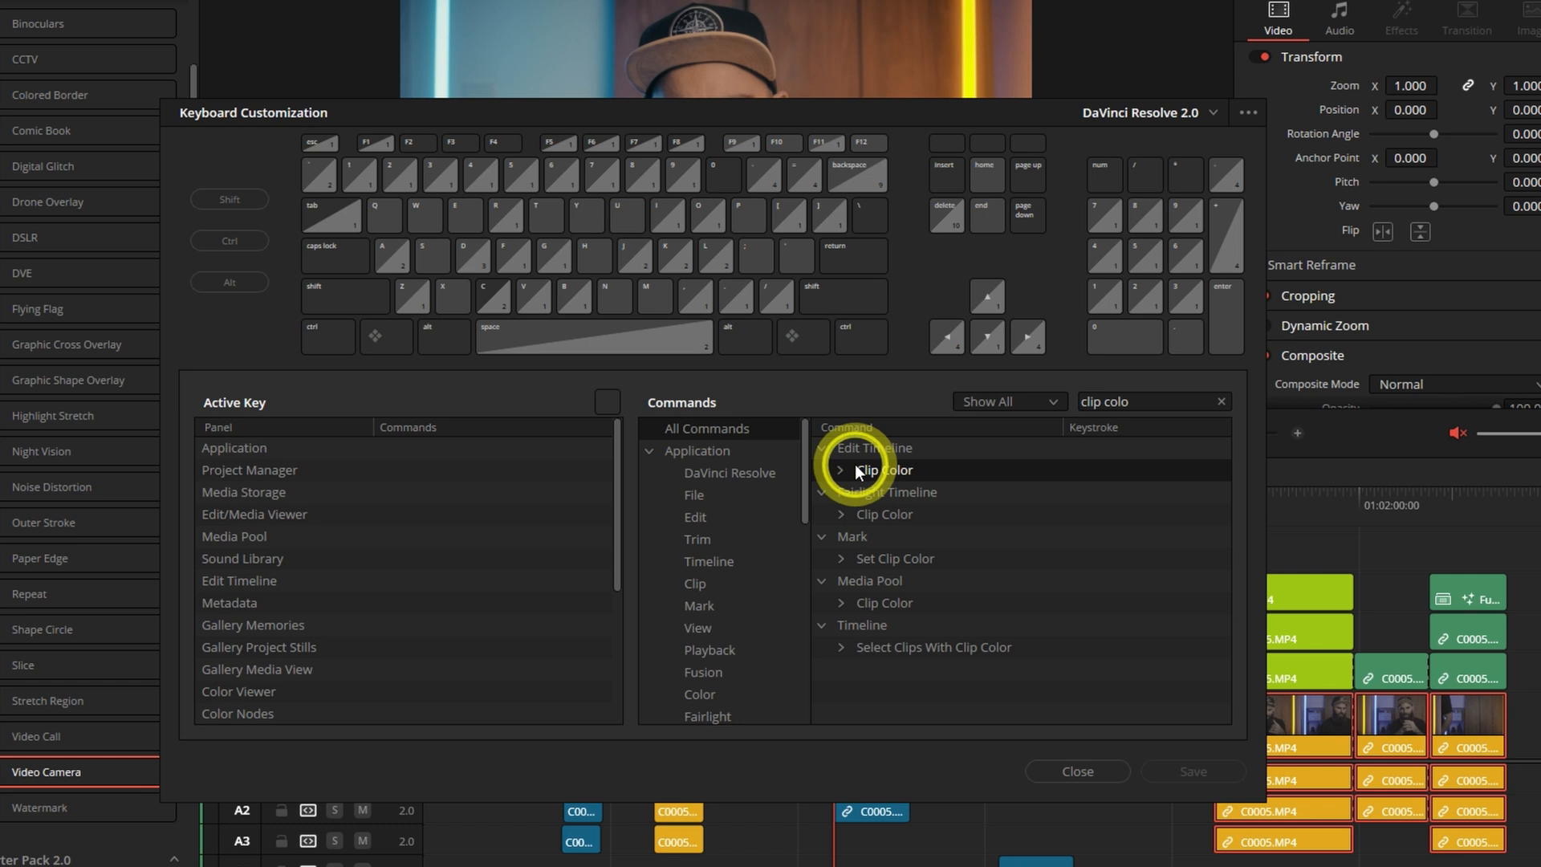
Review the Edit Timeline Clip Color shortcuts in Keyboard Customization, then close it
{"action": "left_click", "coordinate": [840, 470]}
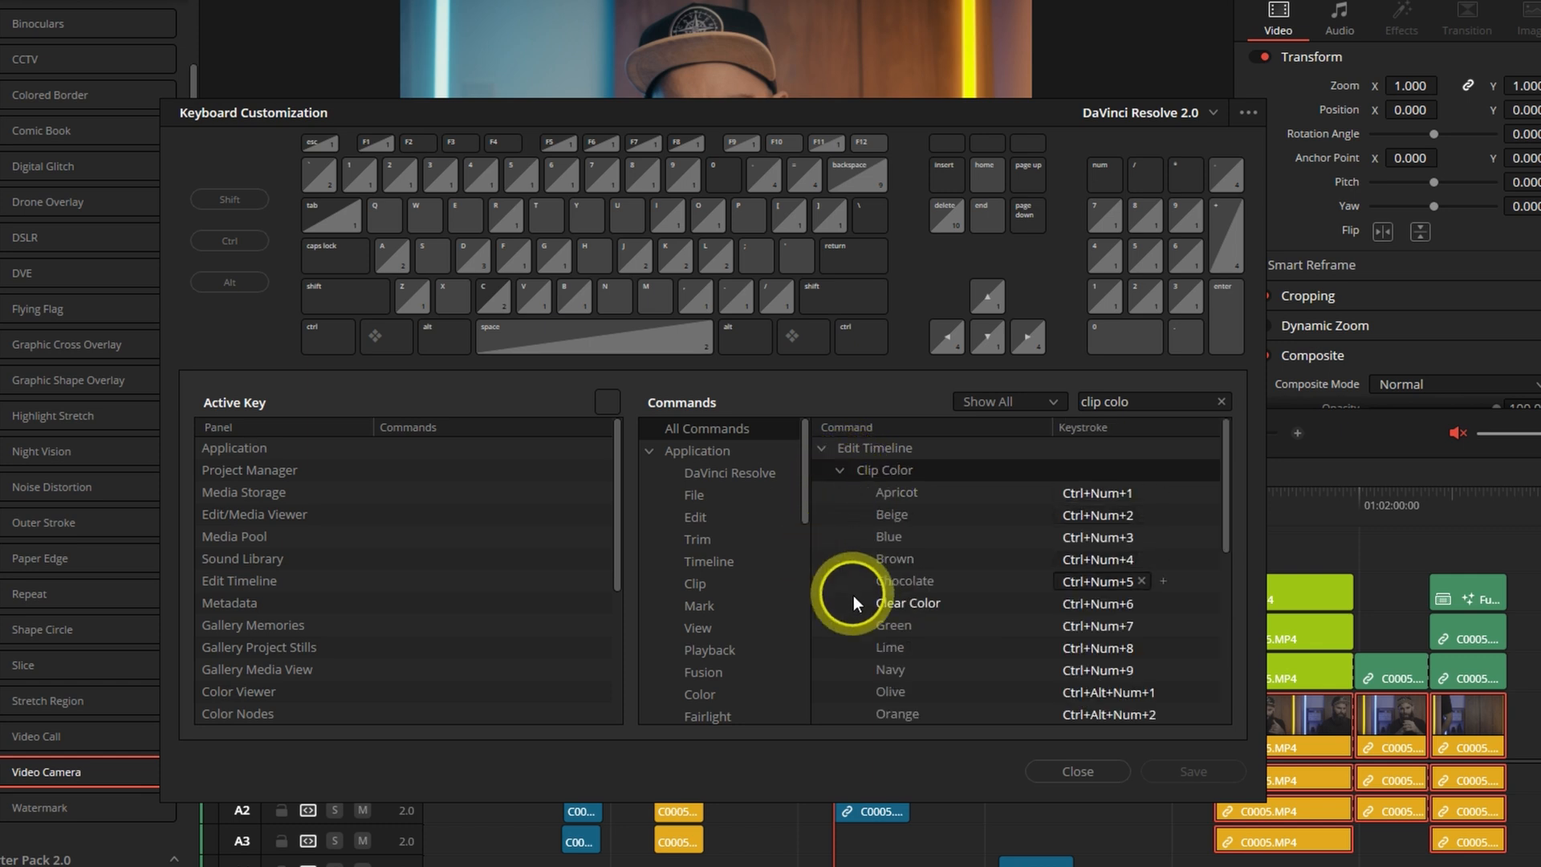
{"action": "scroll", "scroll_direction": "down", "scroll_amount": 3}
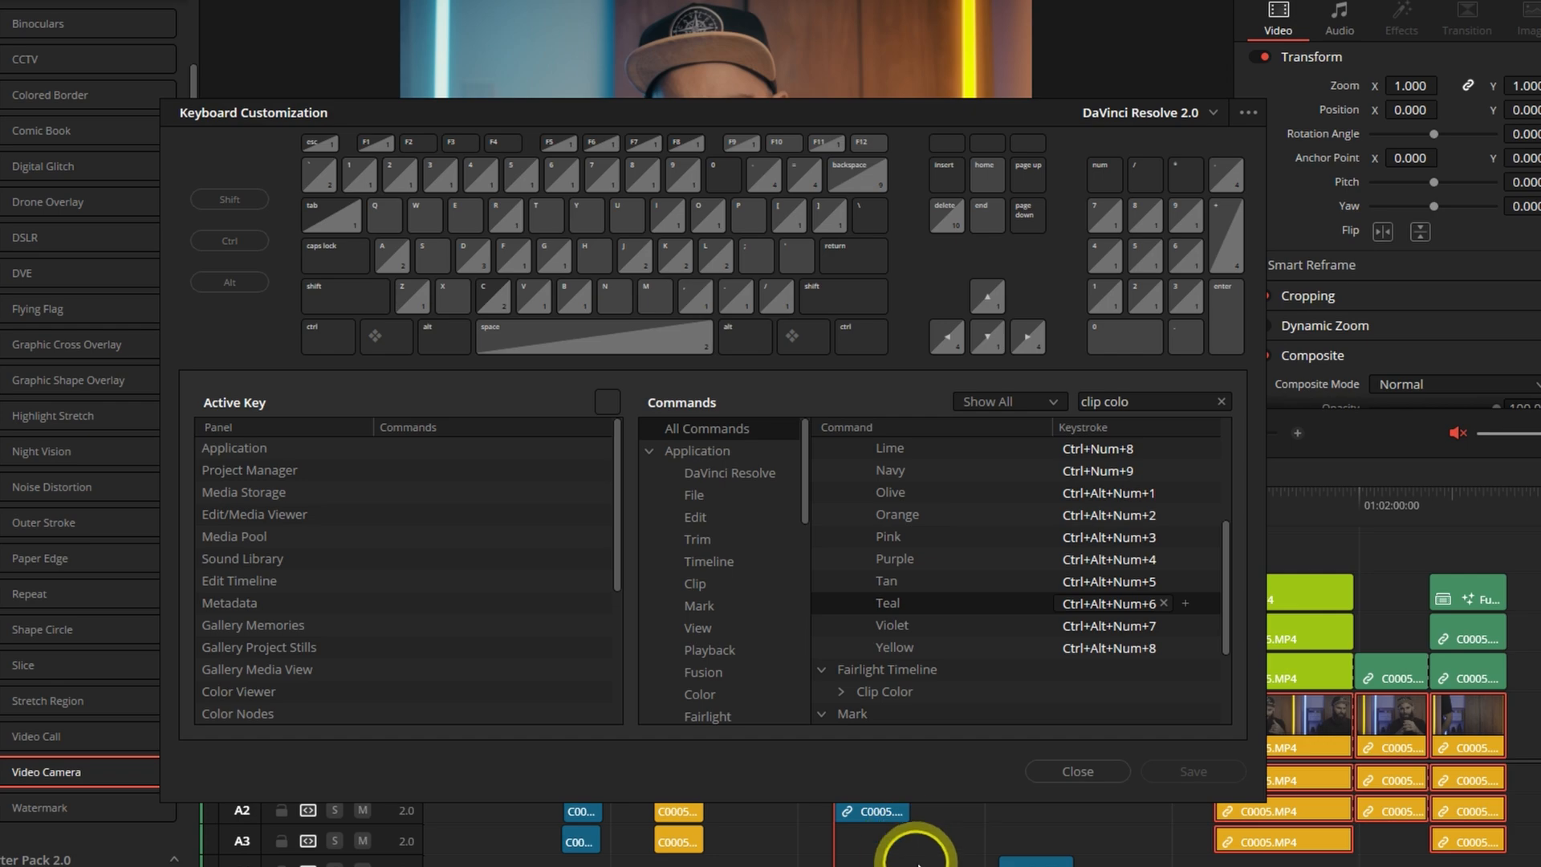
{"action": "left_click", "coordinate": [1077, 770]}
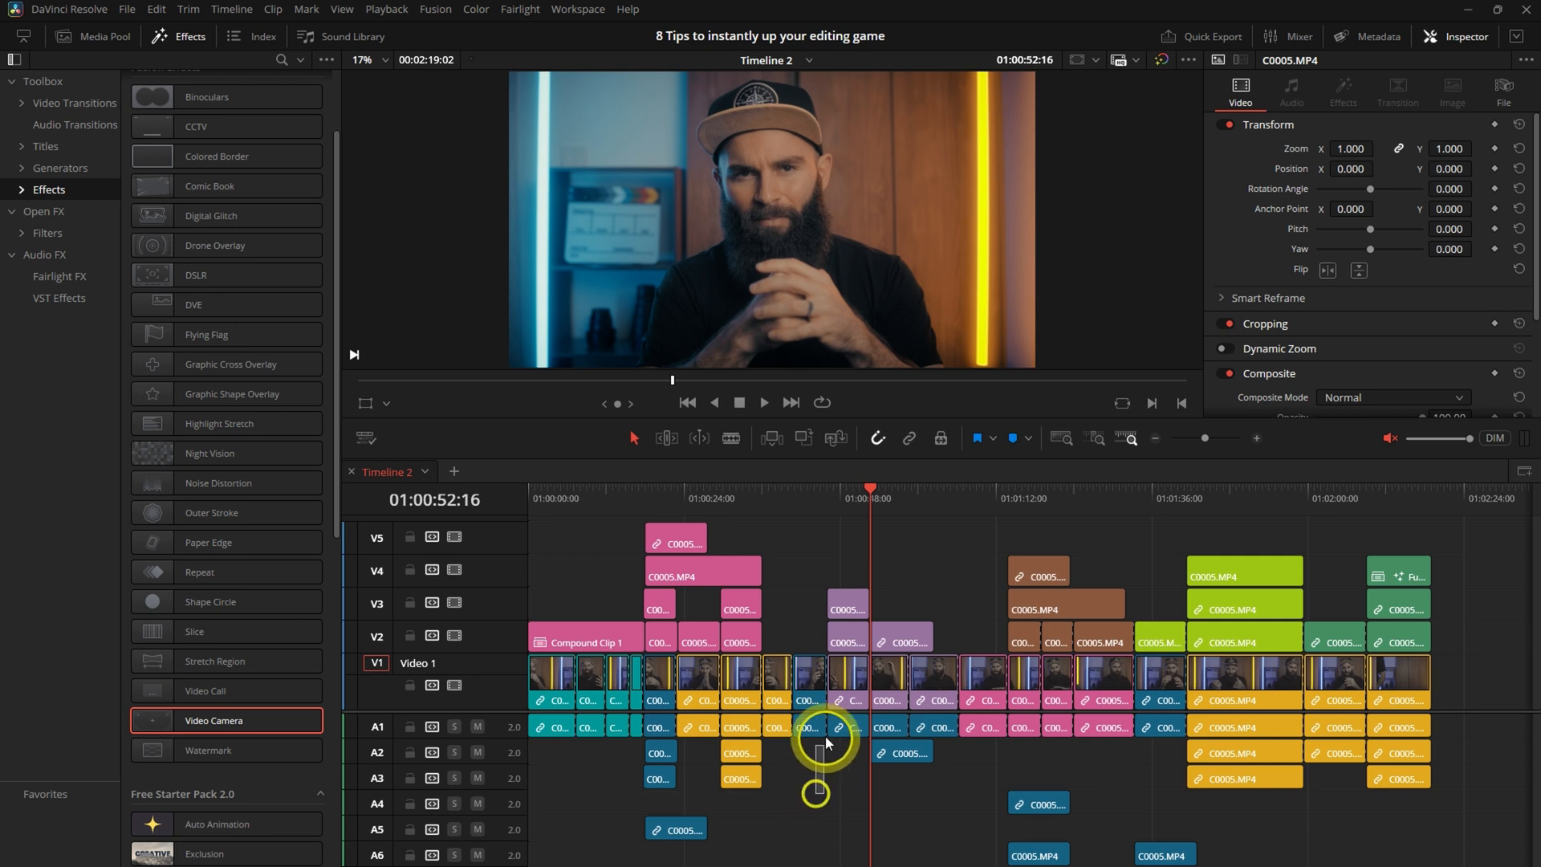